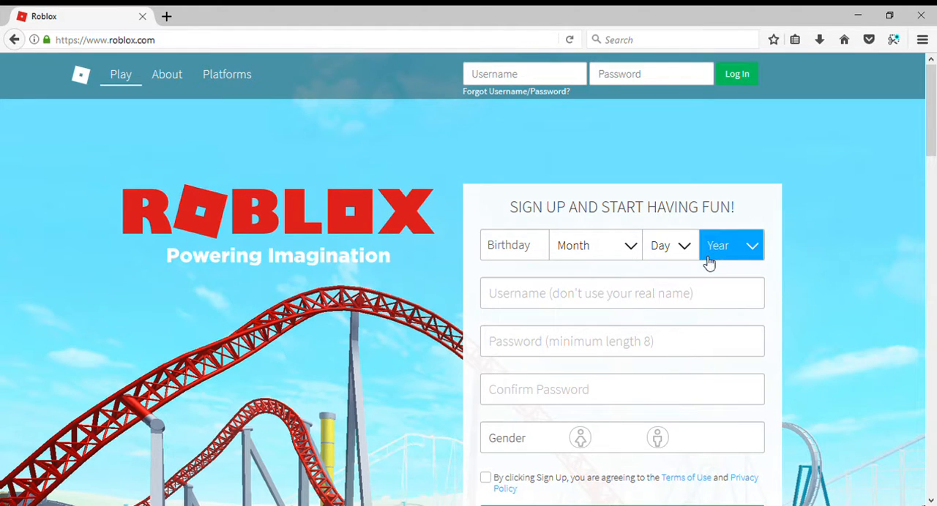
mouse_move(673, 226)
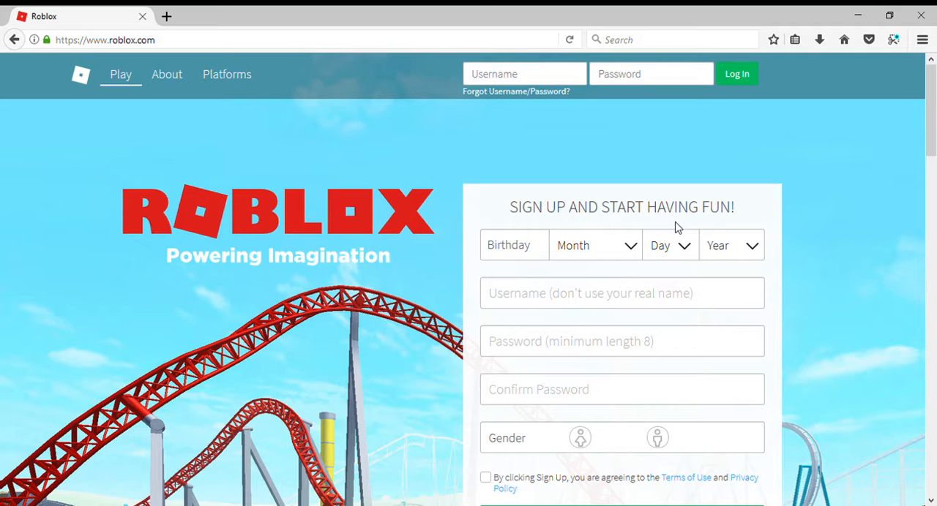
Try the username 'Yotubersplayrob2' in the sign-up form's username field
left_click(595, 246)
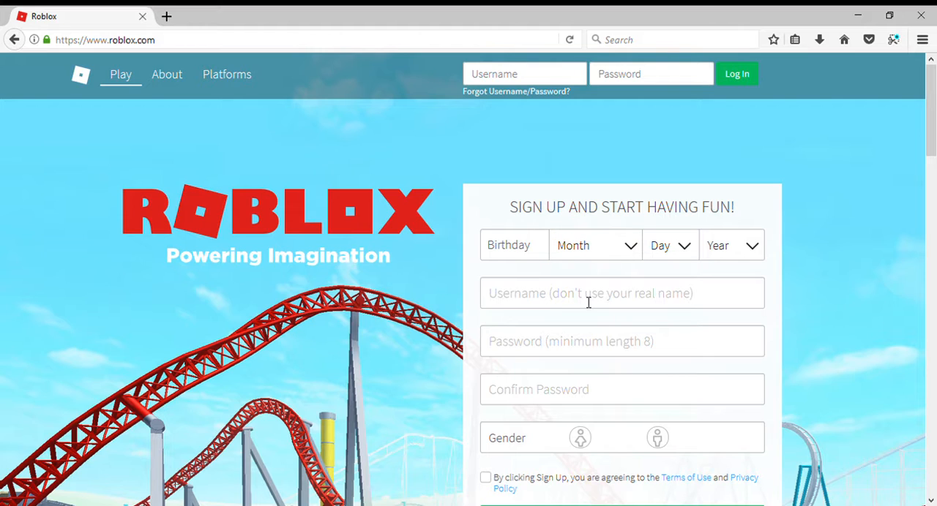
left_click(621, 293)
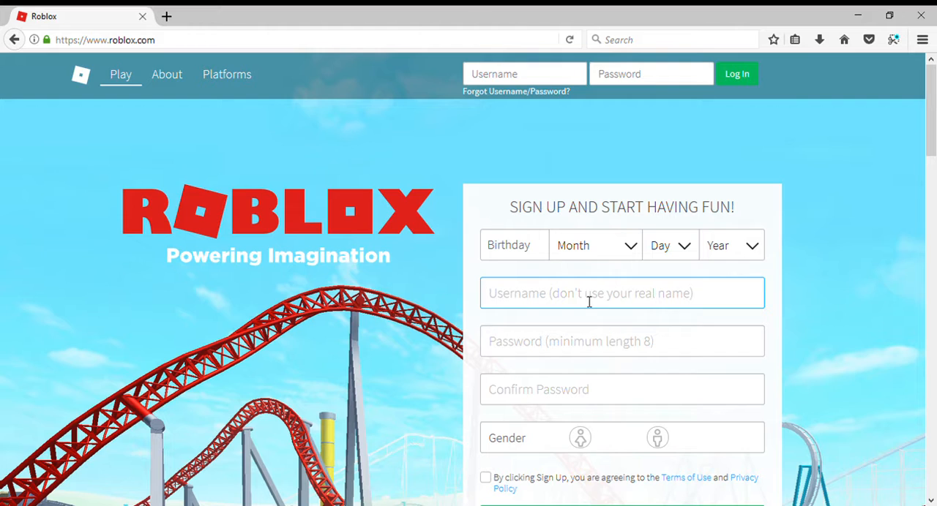
type("Y")
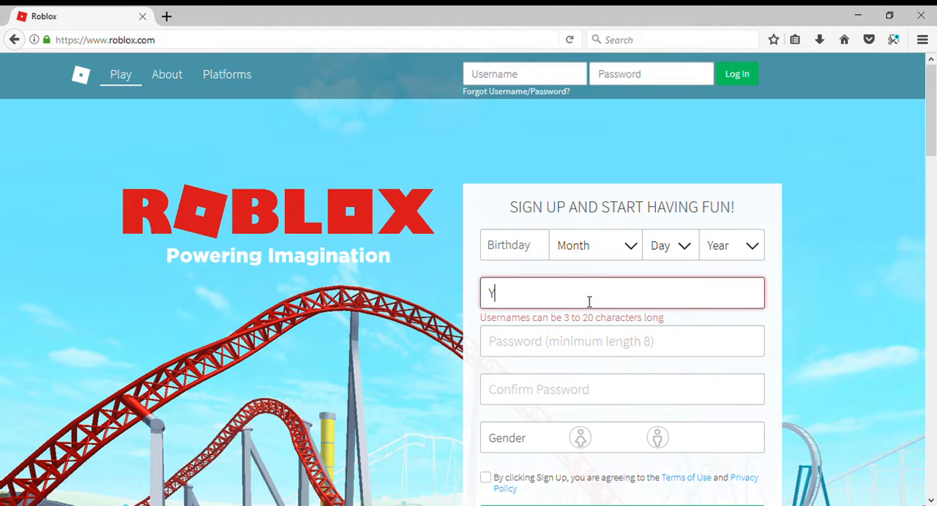
type("o")
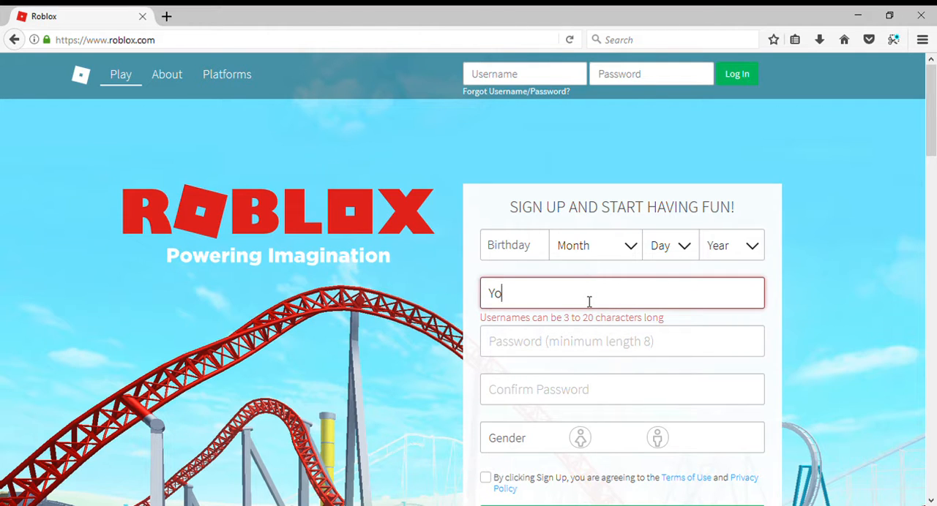
type("tubers")
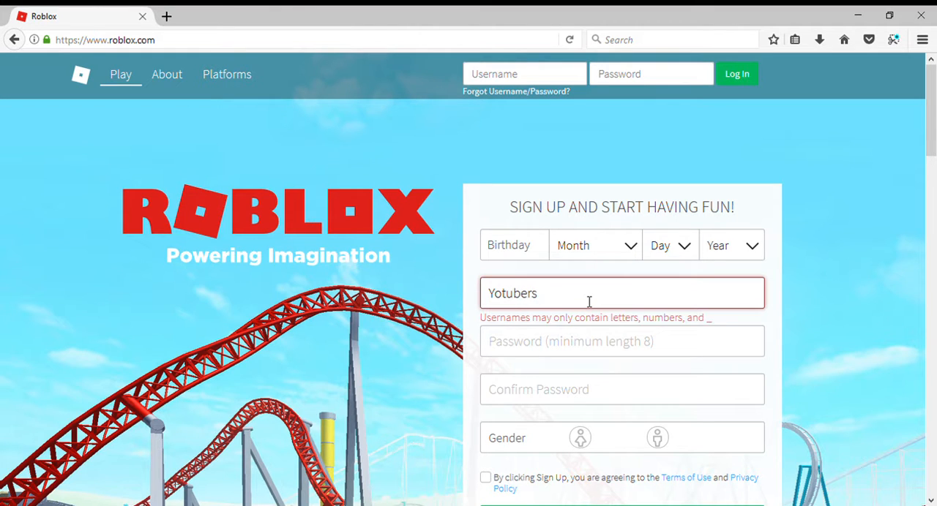
type("pl")
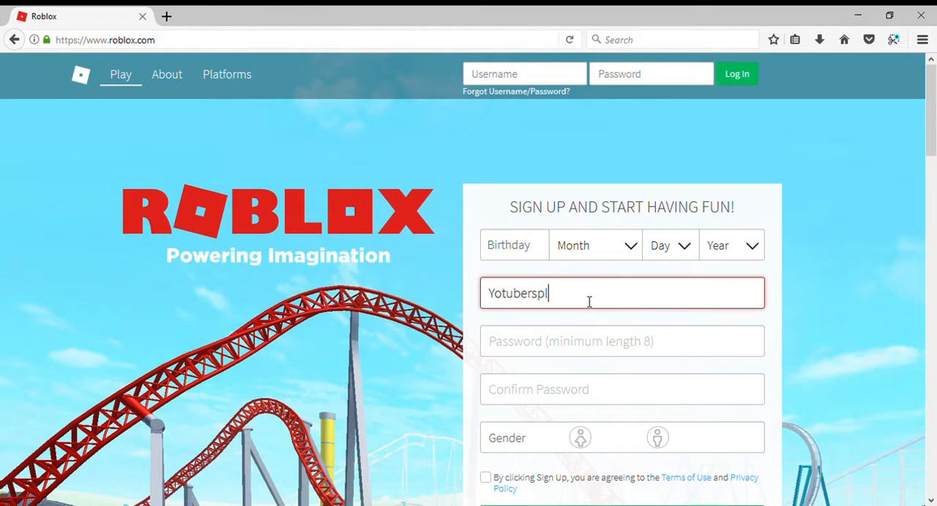
type("ayroblox123")
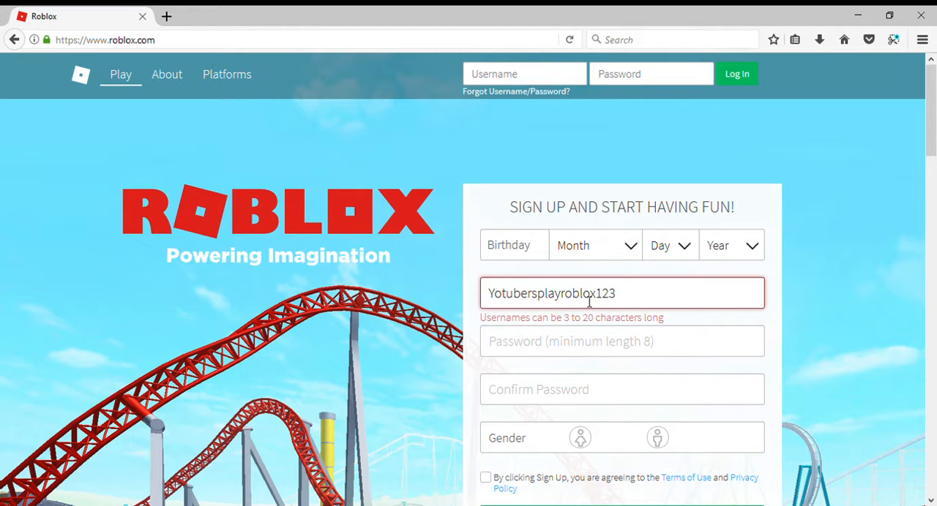
type("2")
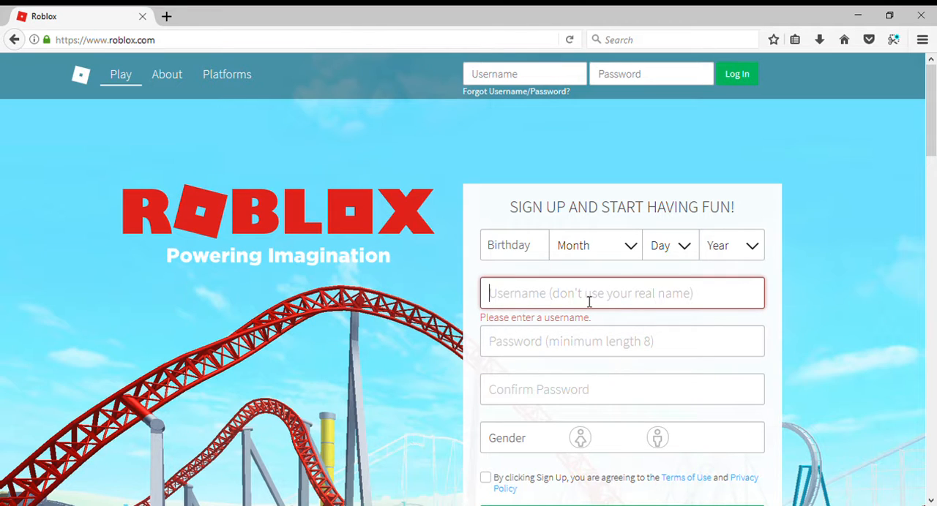
type("Jake")
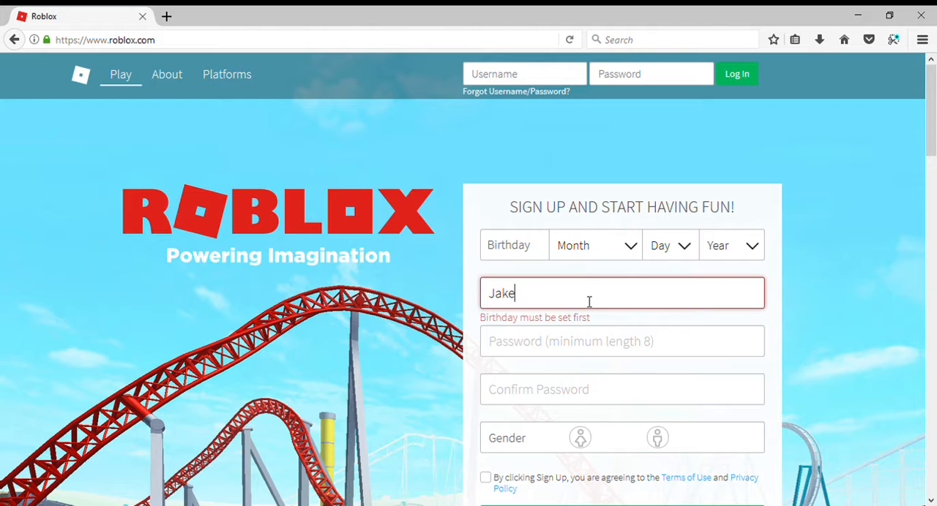
type("paul")
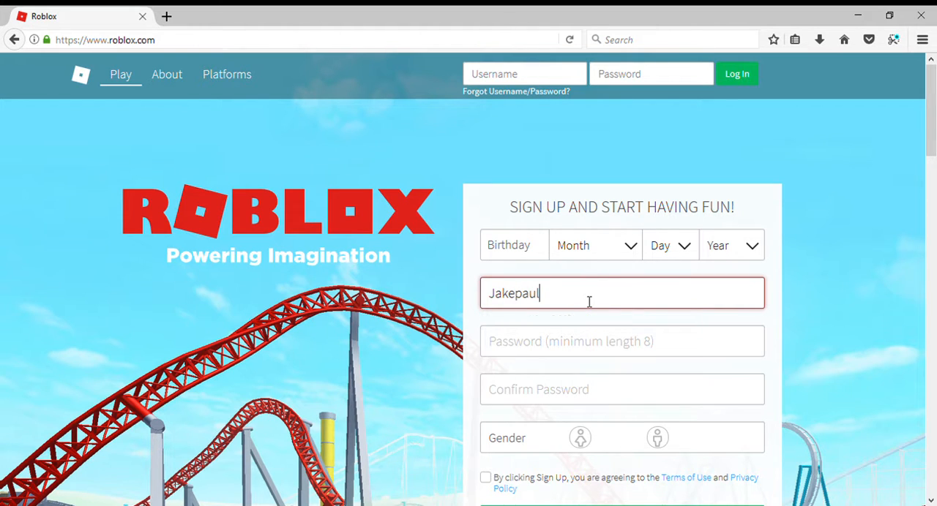
type("132")
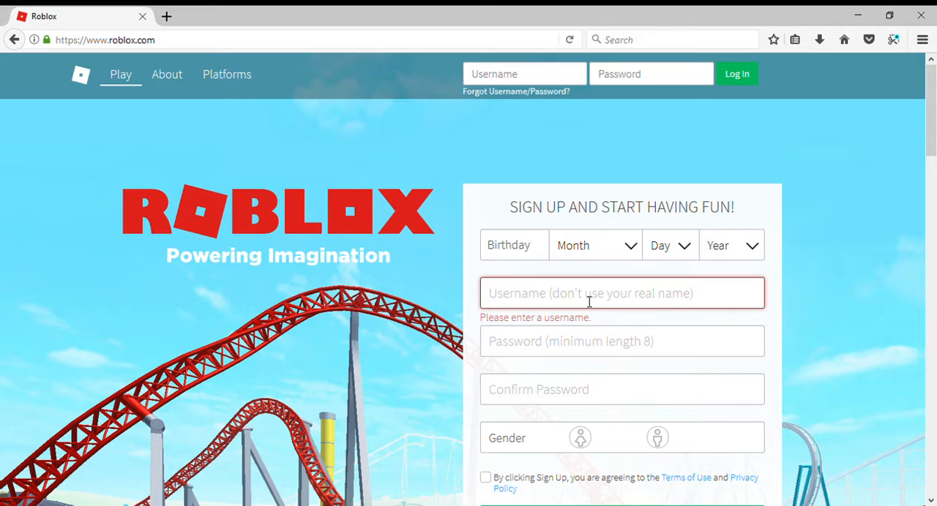
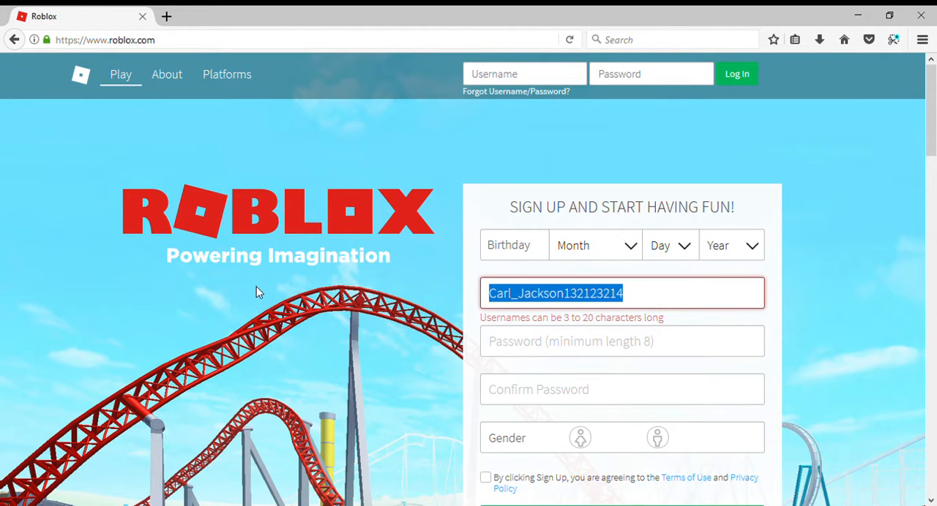
key("Delete")
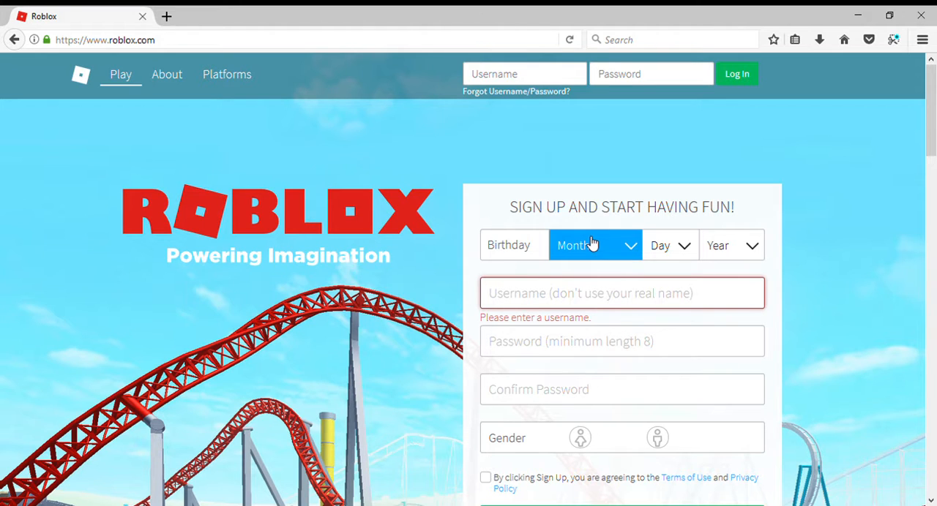
left_click(594, 244)
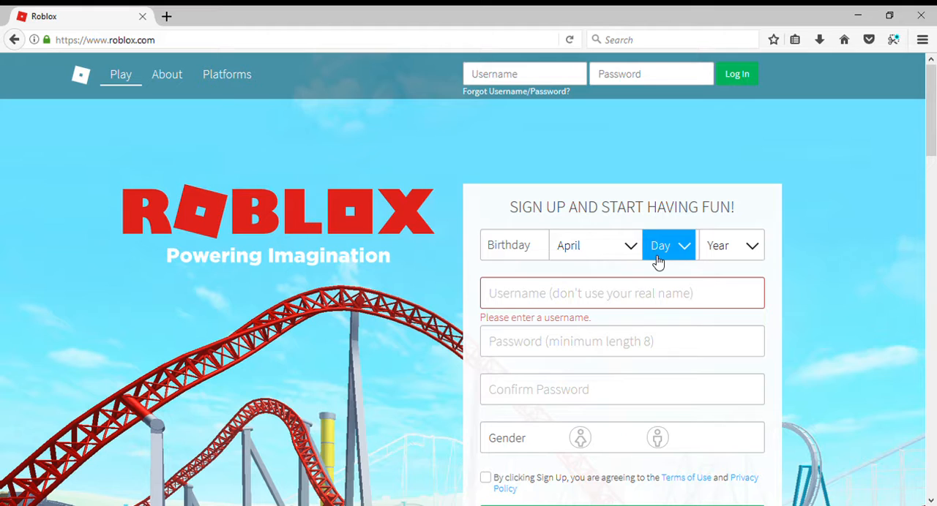
left_click(667, 246)
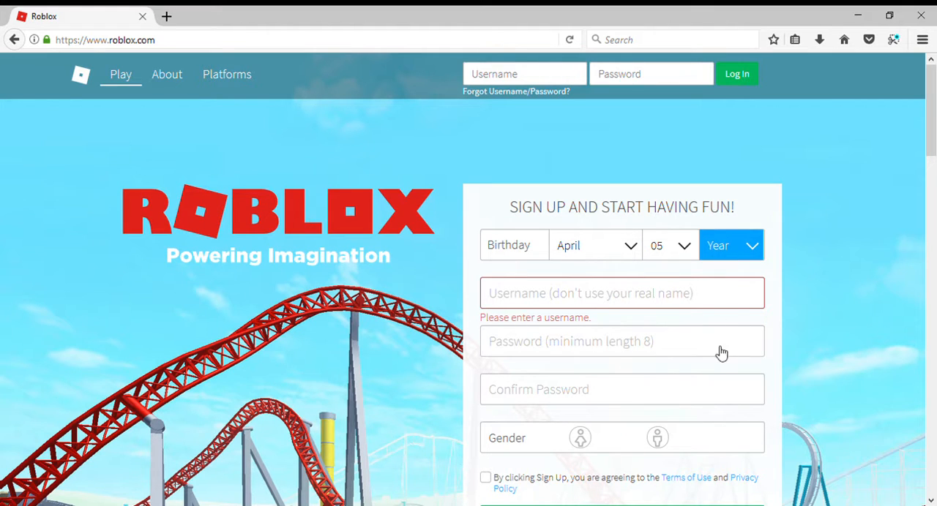
mouse_move(724, 499)
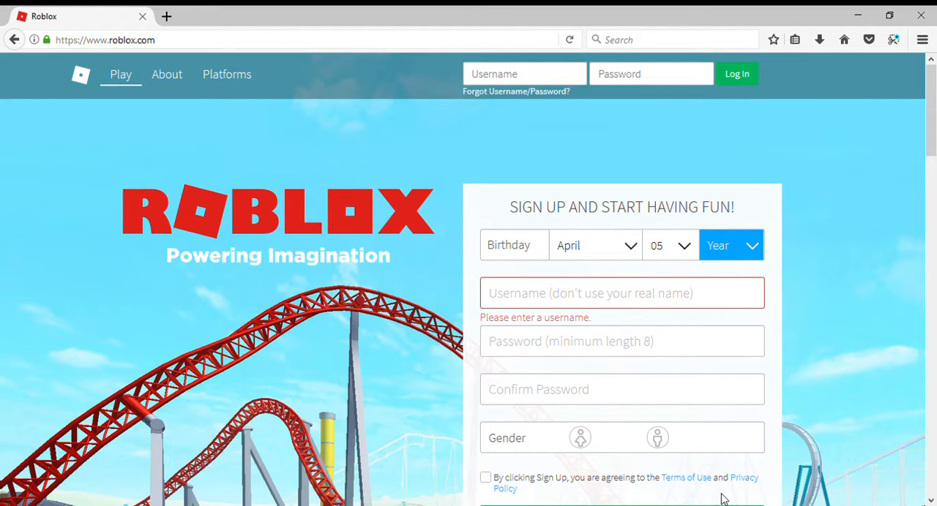
left_click(730, 246)
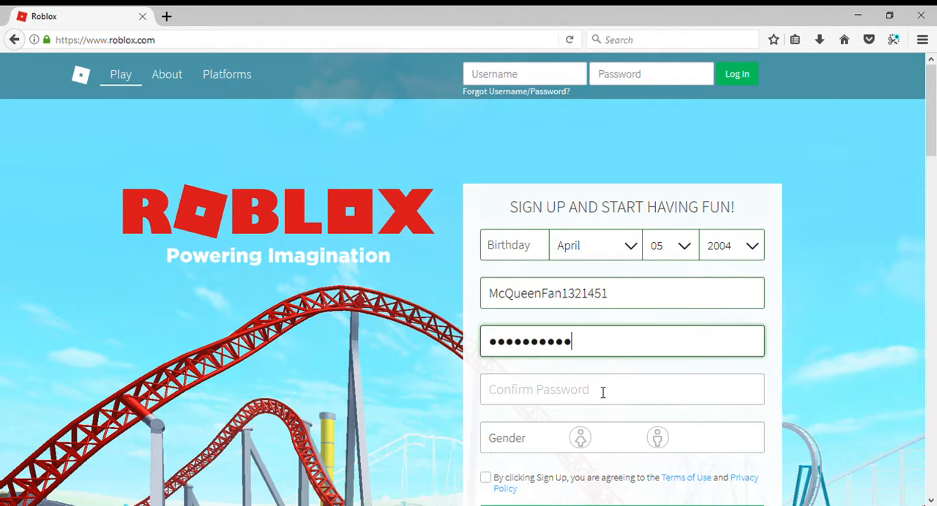
type("••••")
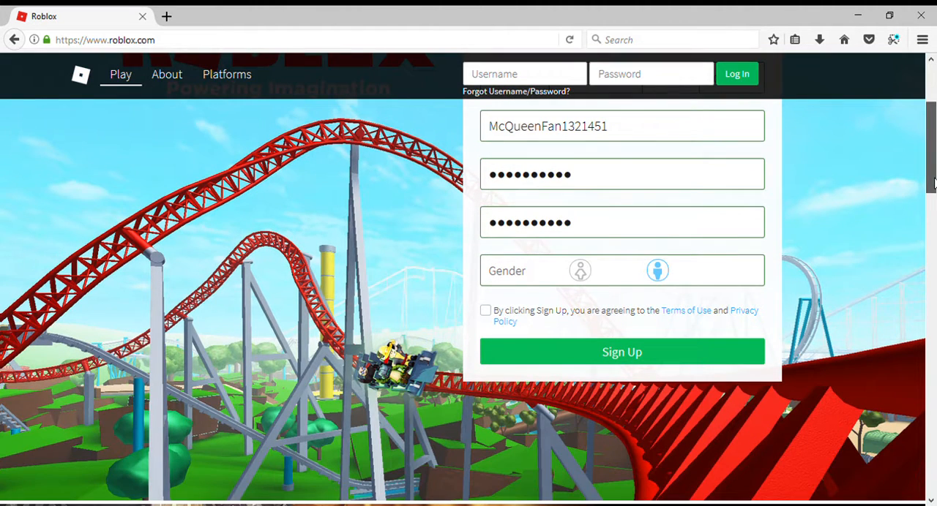
left_click(486, 311)
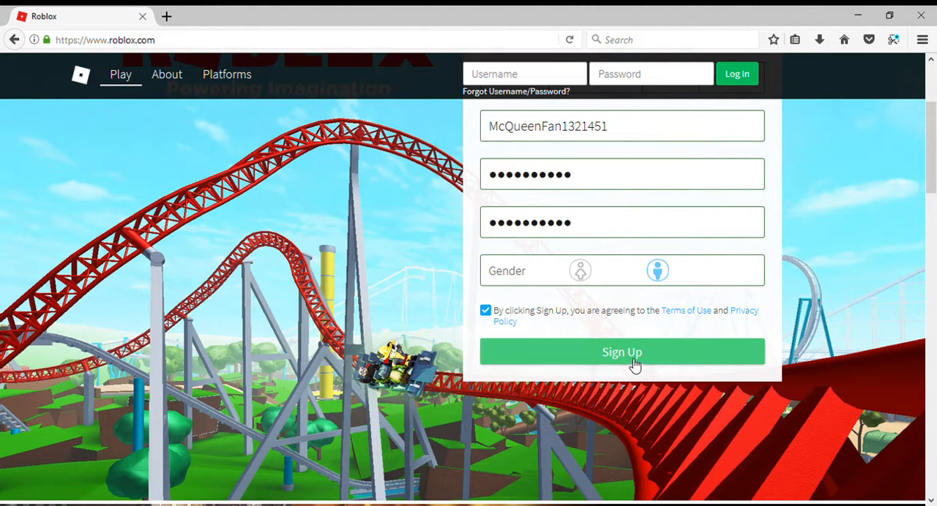
left_click(621, 352)
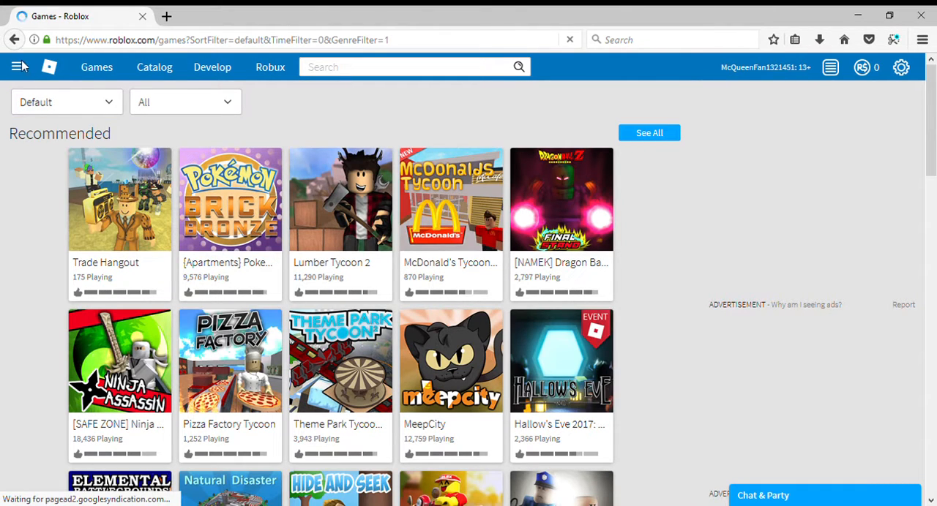
Go to Avatar from the site navigation menu to reach the Avatar Editor
left_click(17, 68)
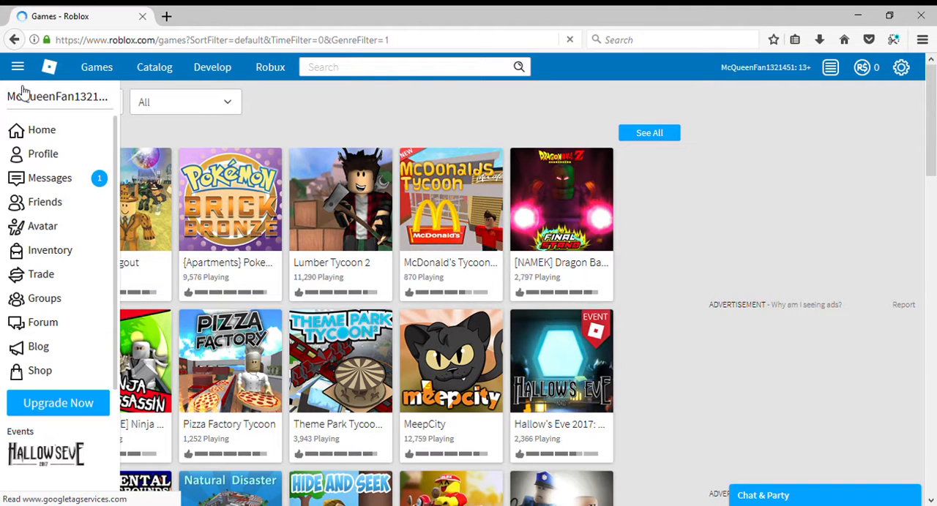
mouse_move(42, 226)
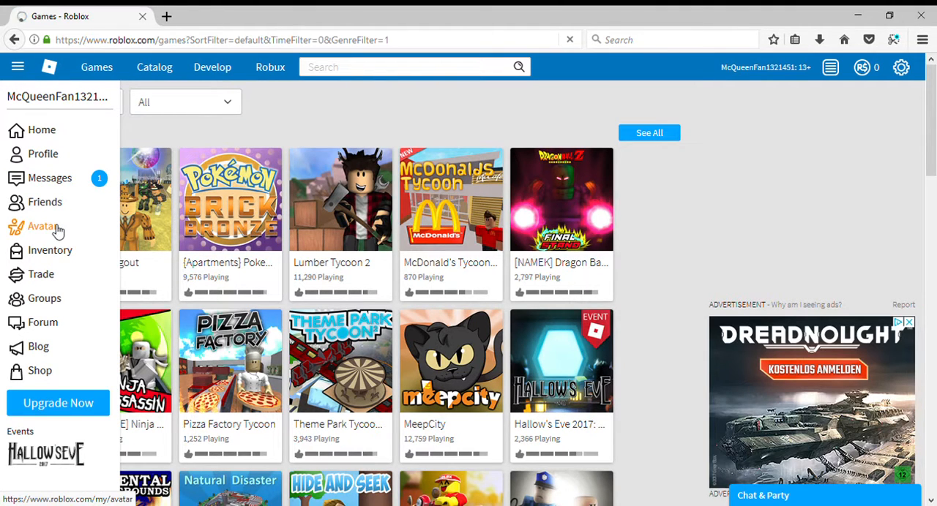
left_click(41, 225)
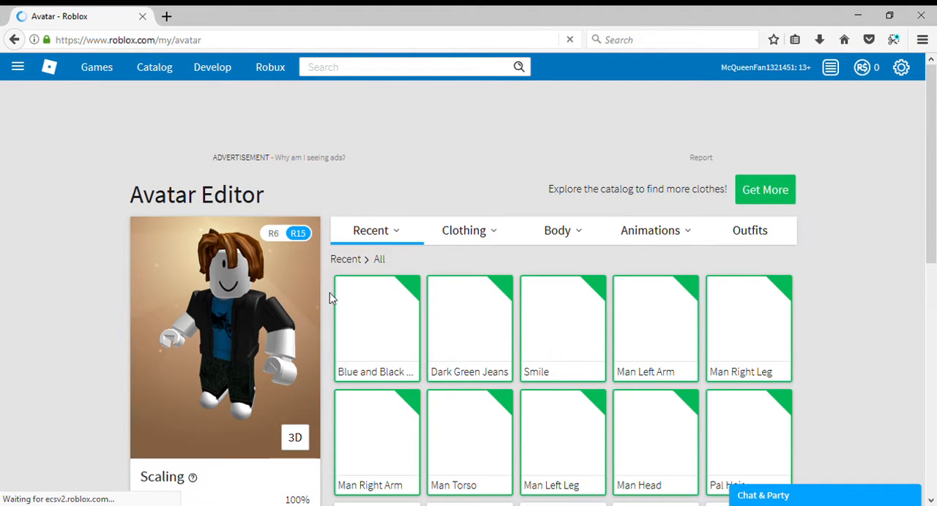
mouse_move(495, 337)
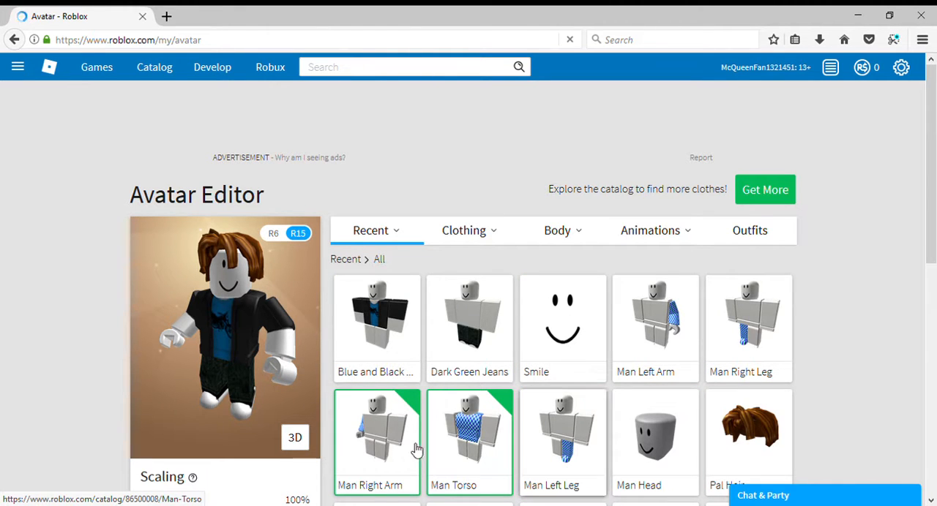
Give the avatar the light peach skin tone under Body, then show the owned pants under Clothing
scroll("down", 3)
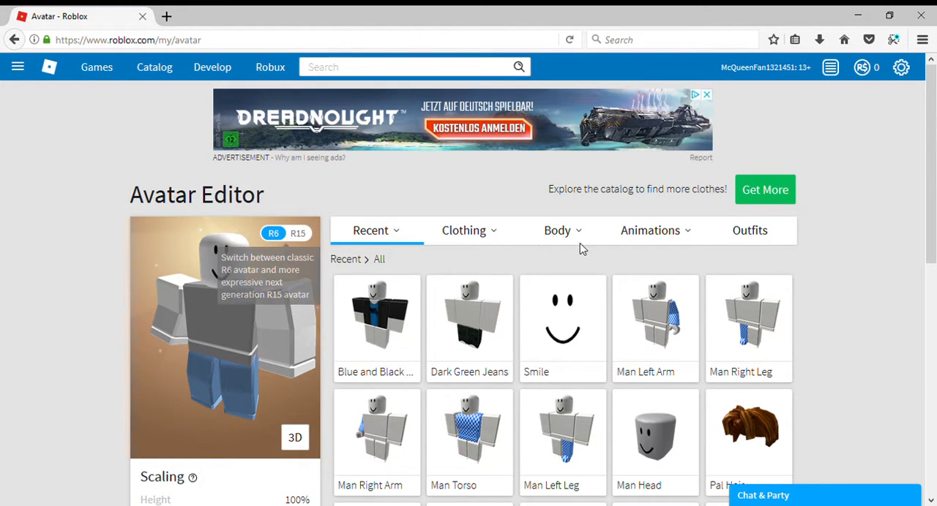
left_click(558, 232)
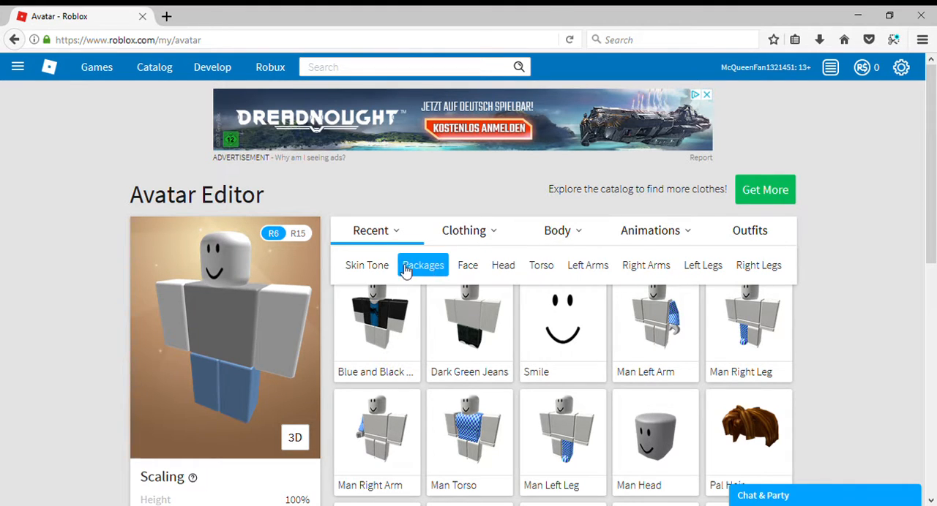
left_click(557, 230)
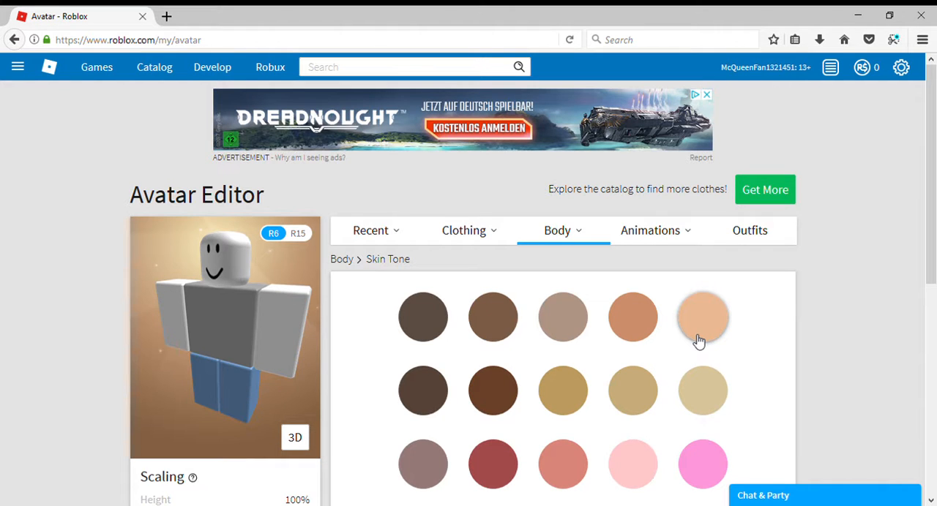
left_click(703, 316)
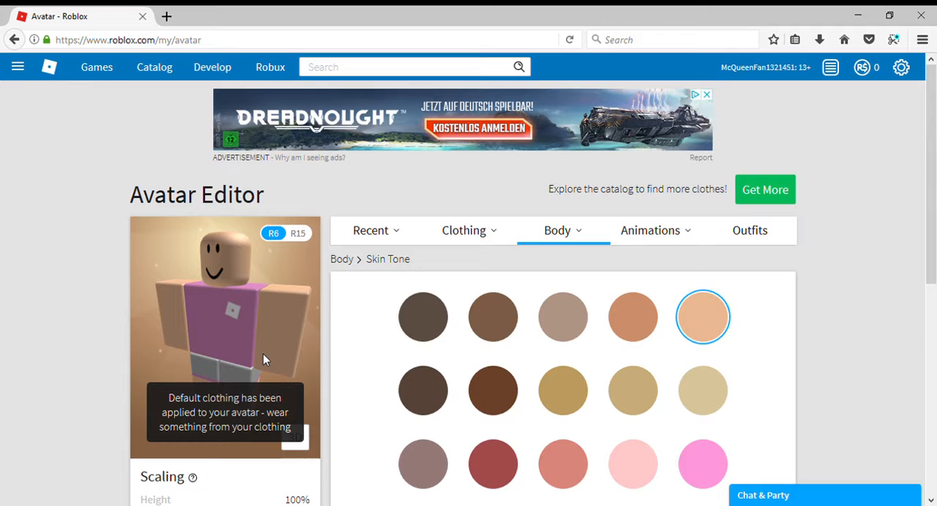
mouse_move(215, 92)
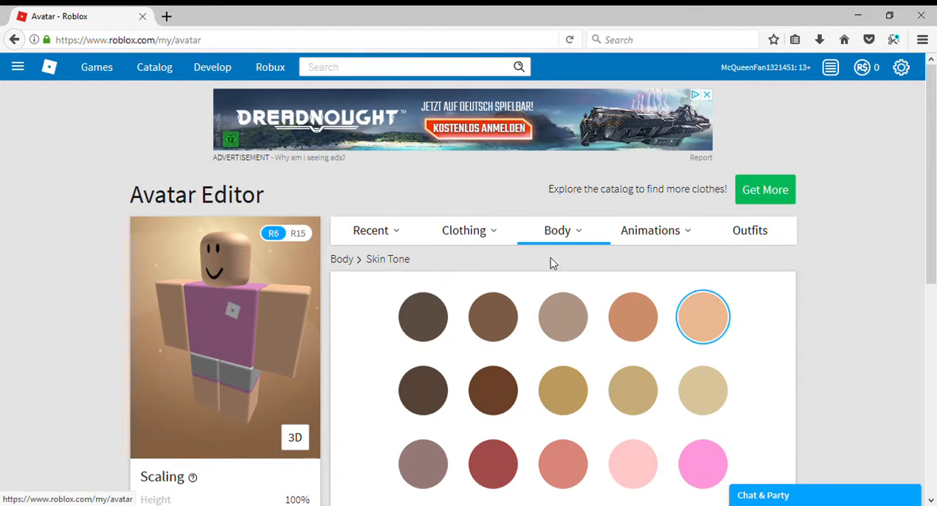
left_click(464, 232)
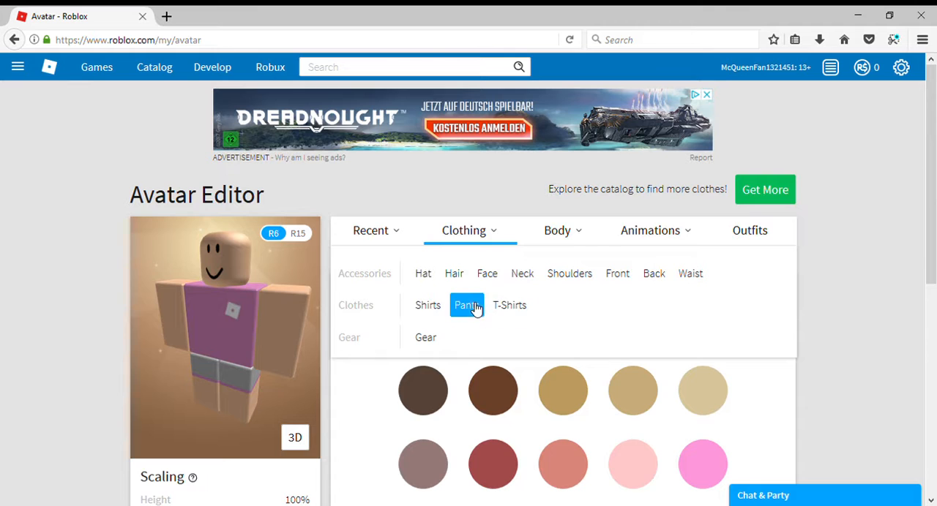
left_click(467, 304)
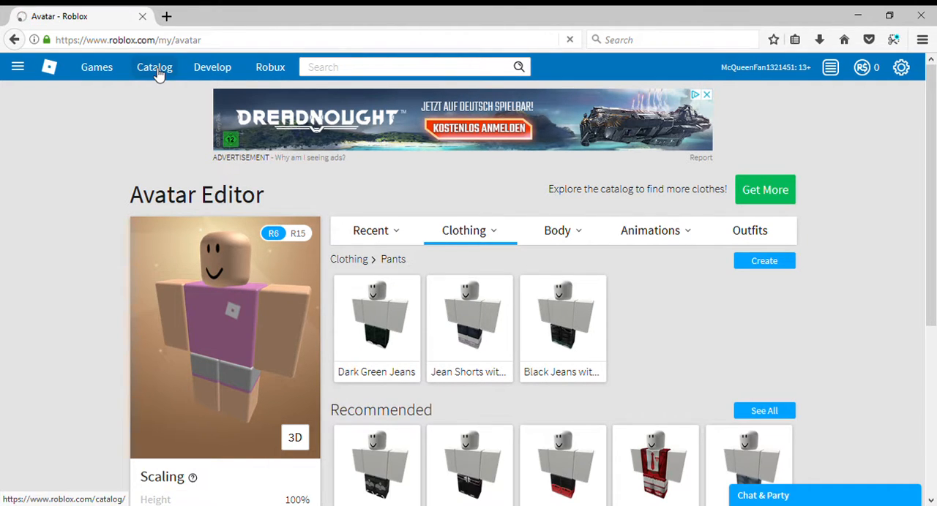
Filter the catalog to free pants and open the Black Jeans with White Shoes item
left_click(154, 68)
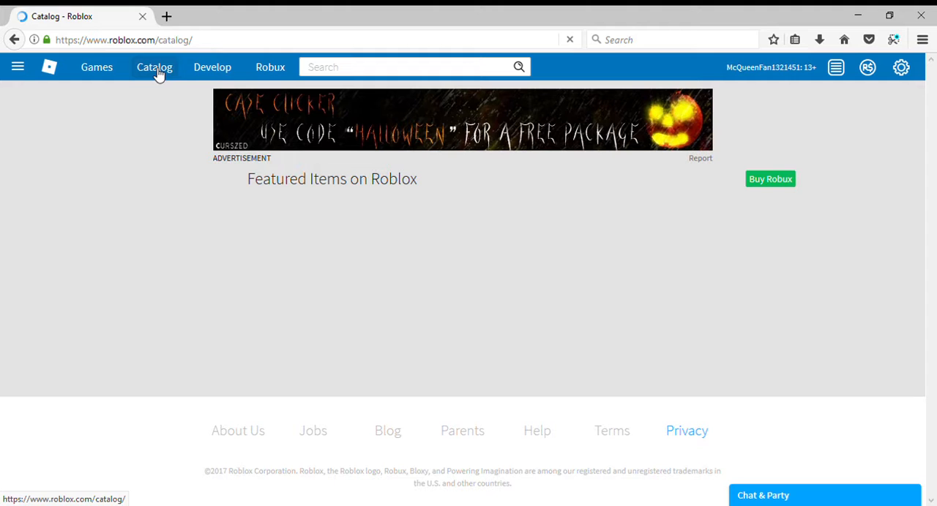
left_click(153, 67)
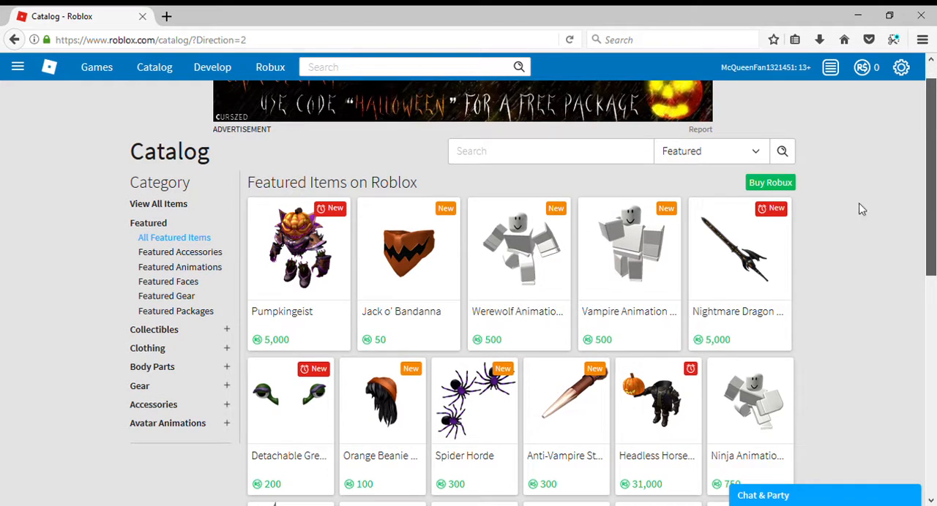
left_click(146, 348)
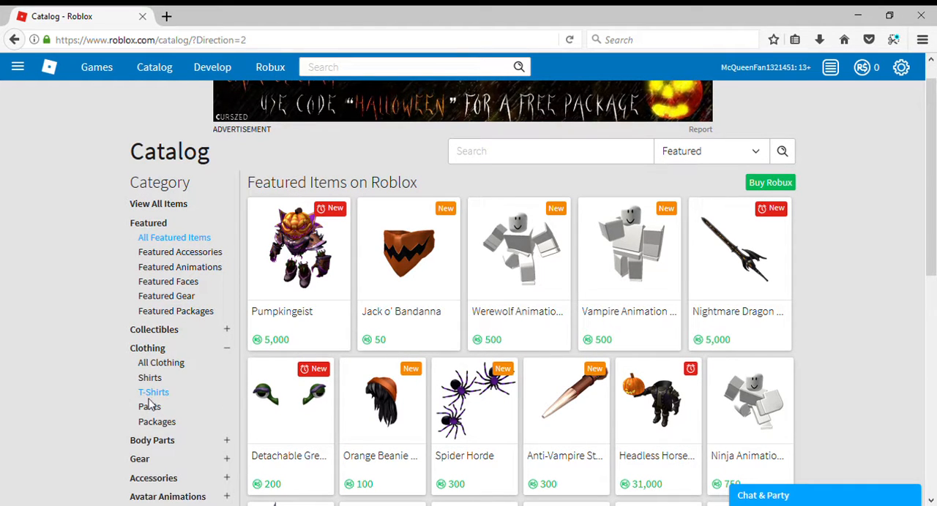
left_click(149, 407)
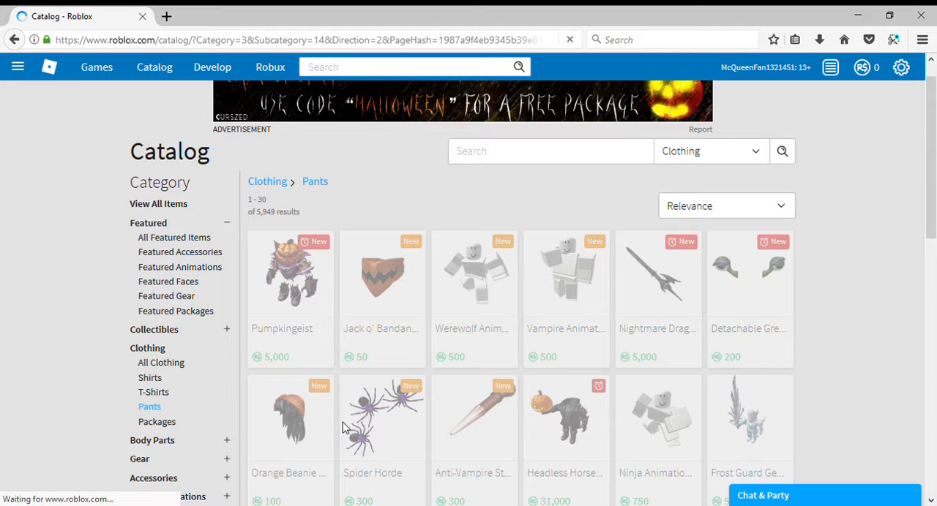
scroll("down", 3)
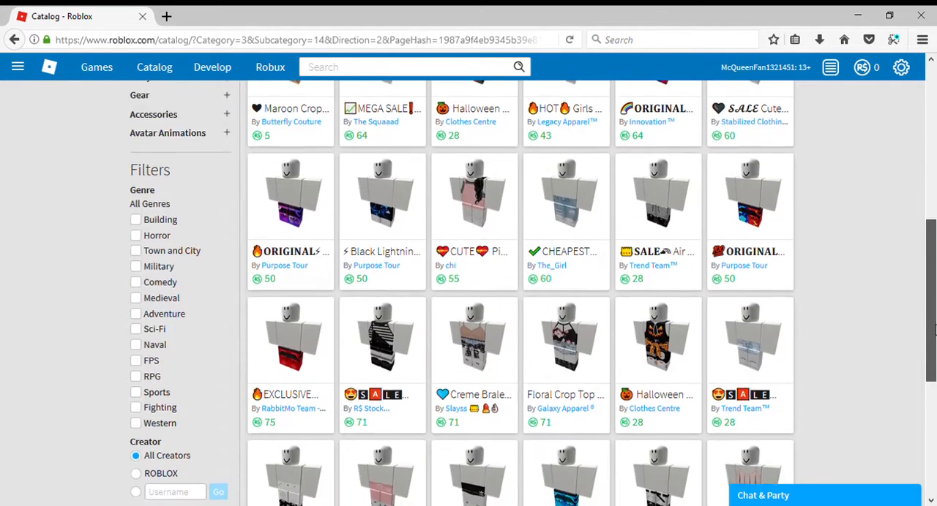
scroll("down", 3)
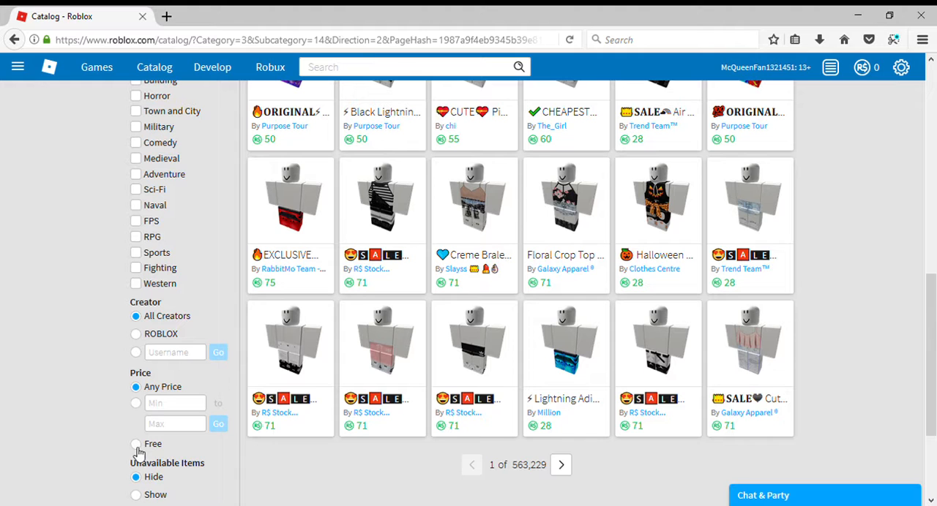
left_click(135, 445)
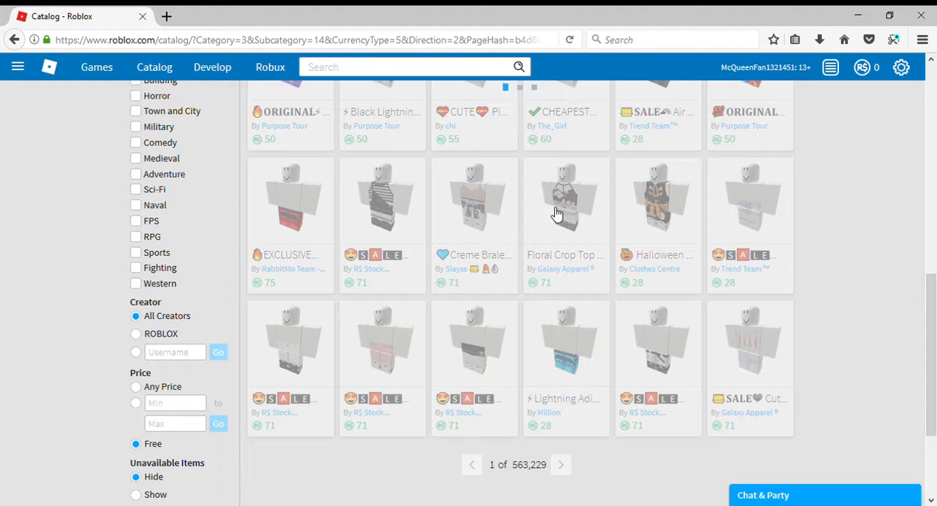
scroll("down", 3)
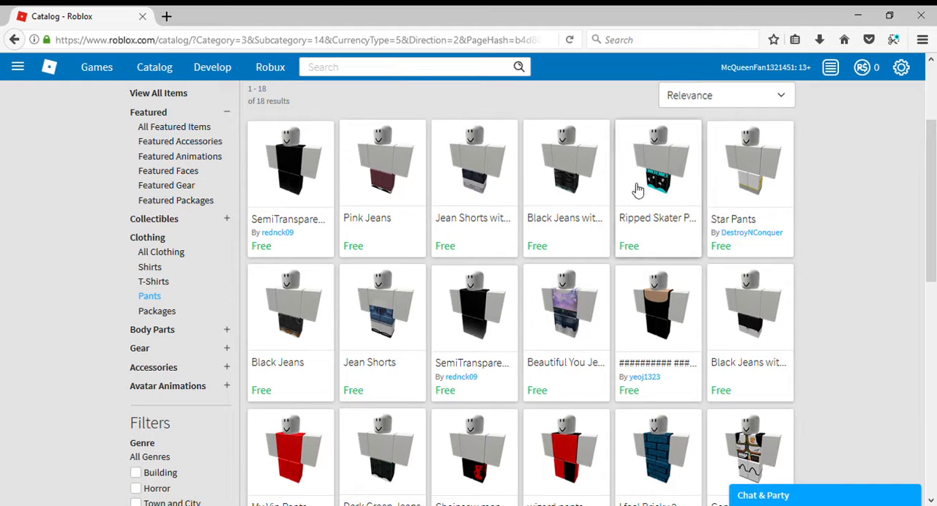
mouse_move(796, 365)
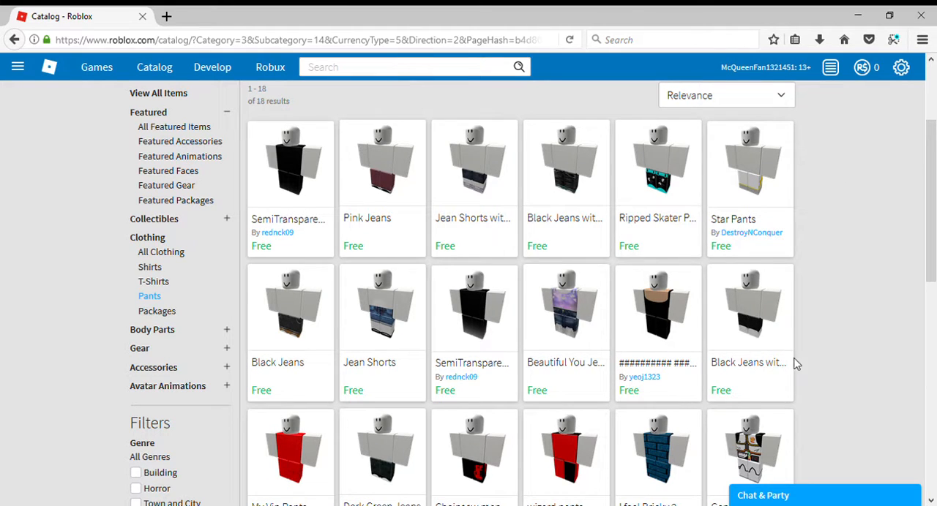
left_click(750, 308)
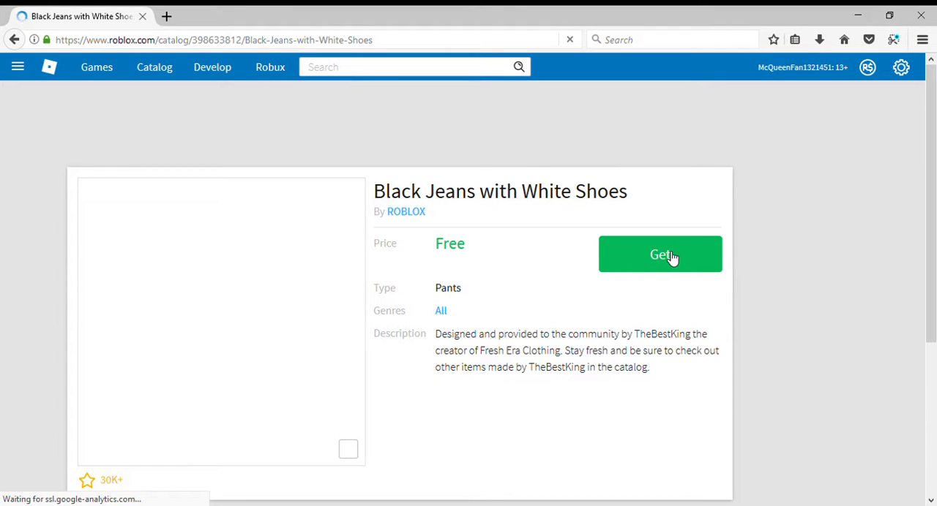
Get the free Black Jeans with White Shoes, then go to the Develop page
left_click(659, 253)
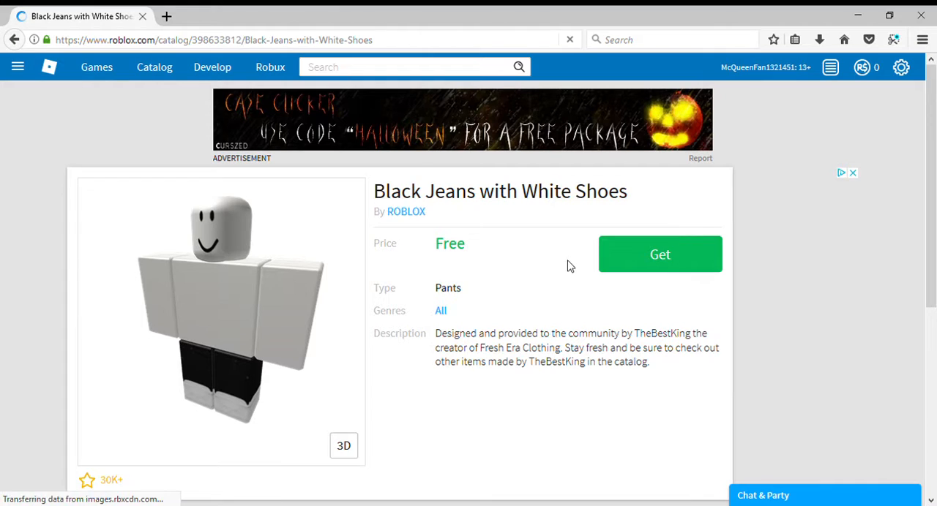
left_click(659, 253)
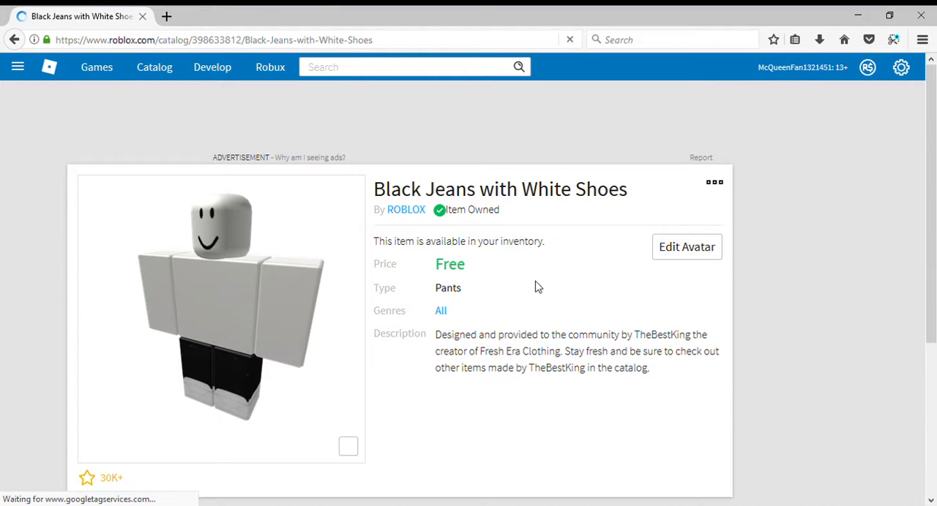
mouse_move(694, 237)
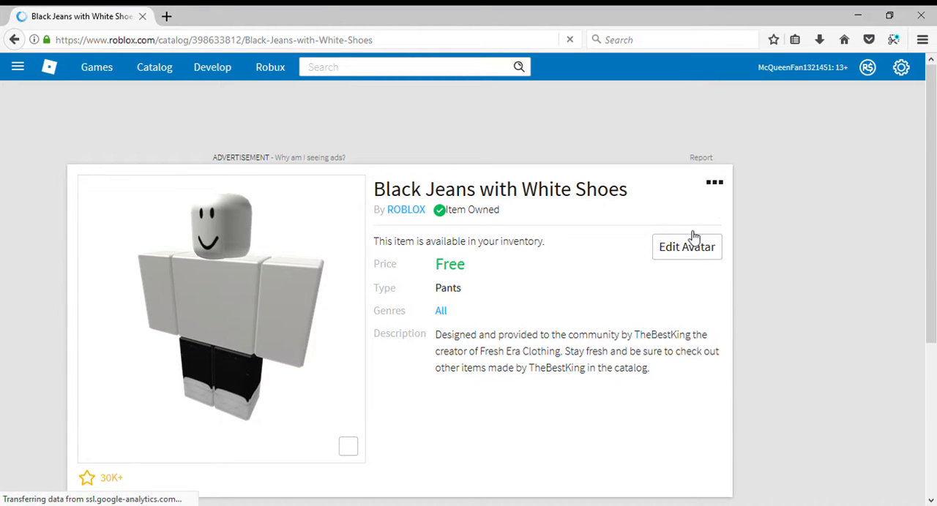
left_click(714, 182)
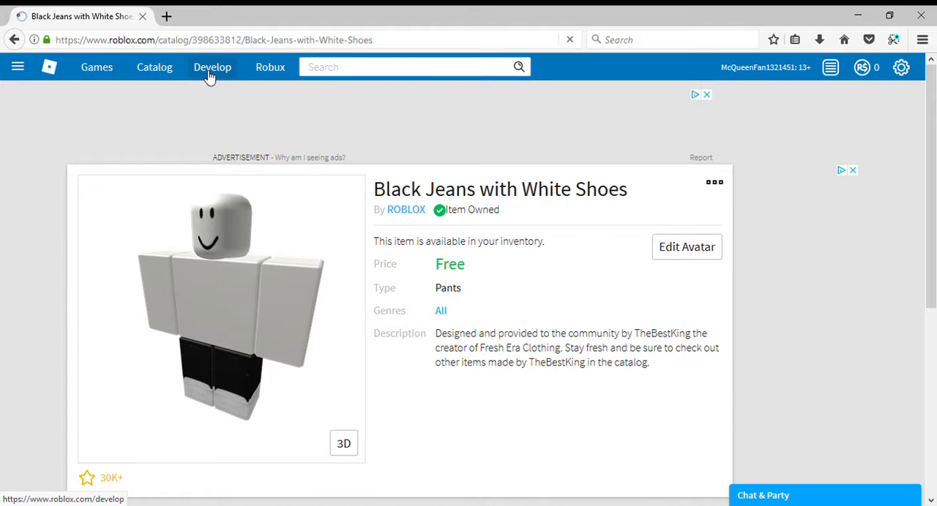
left_click(212, 67)
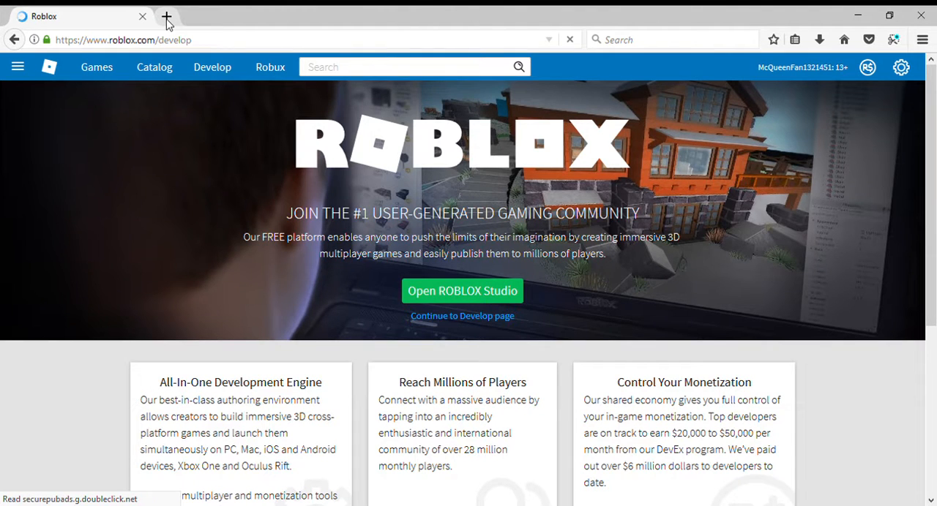
Search google.de for 'roblox hoodie png' in a new browser tab
left_click(167, 17)
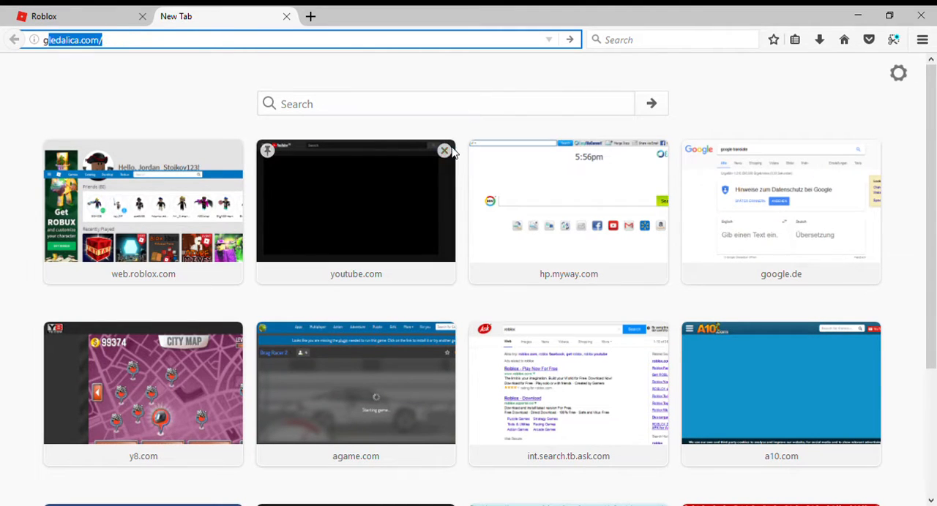
left_click(780, 212)
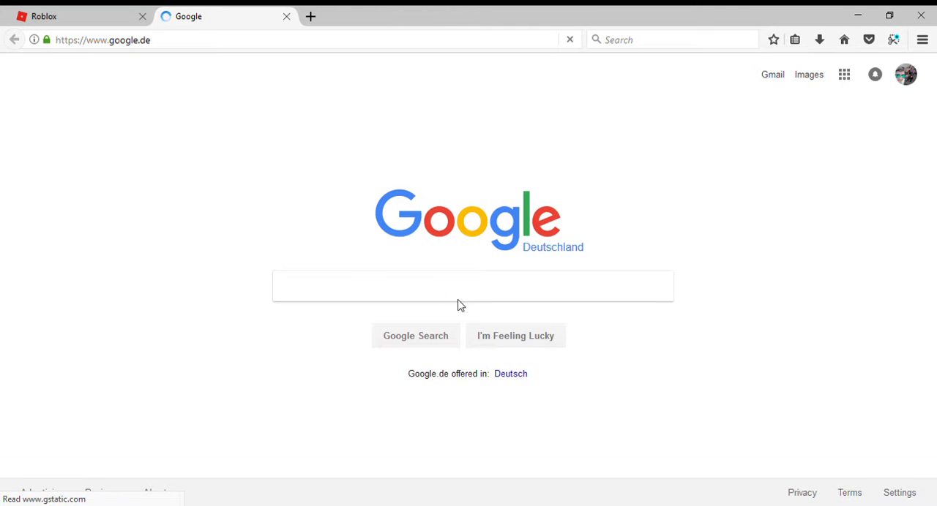
left_click(473, 287)
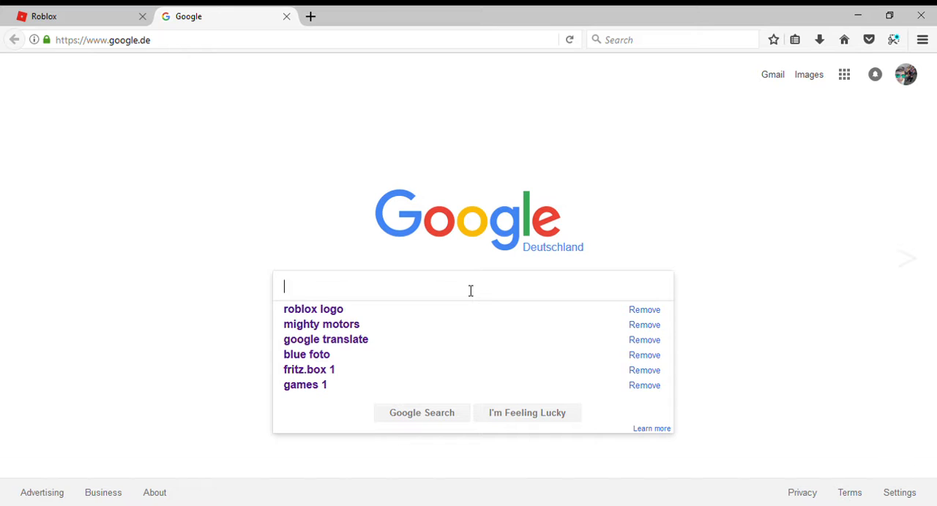
type("roblox hoodie png")
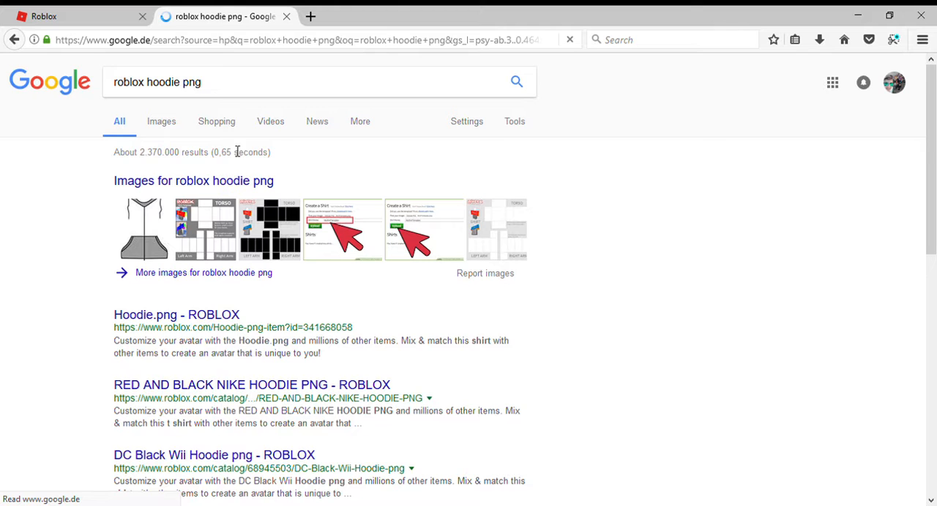
left_click(161, 120)
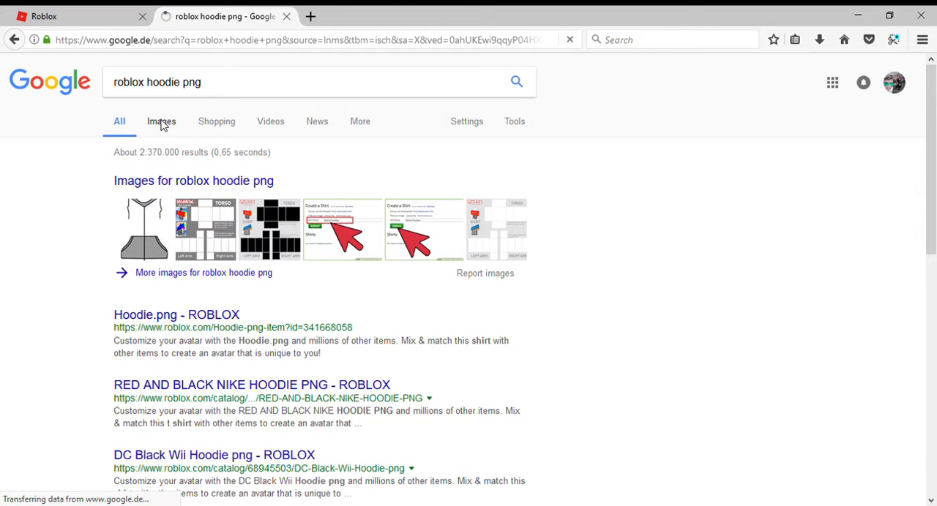
Browse the image results and open the red and black hoodie template preview
left_click(161, 120)
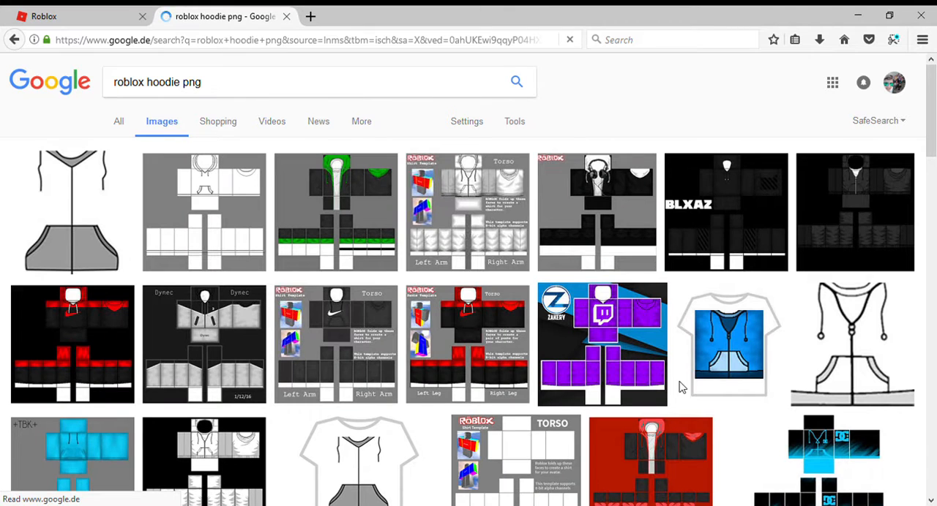
mouse_move(461, 358)
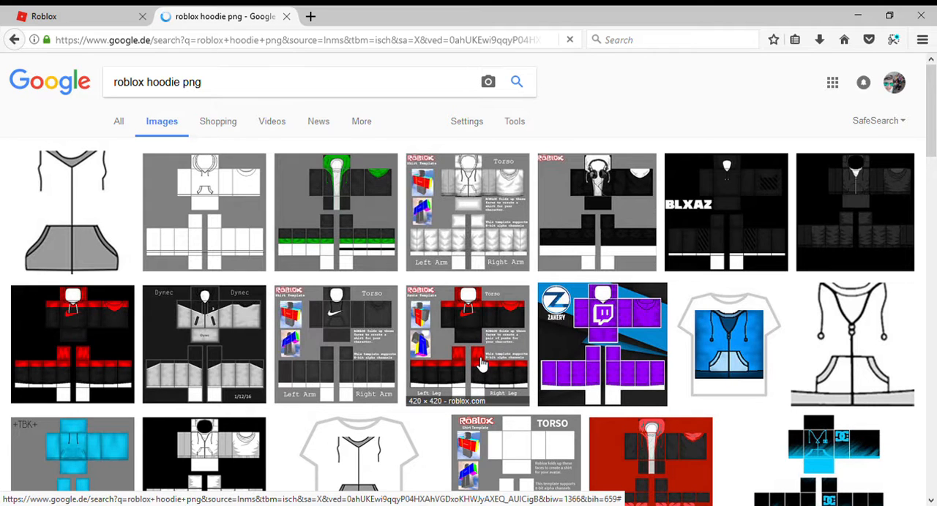
scroll("down", 3)
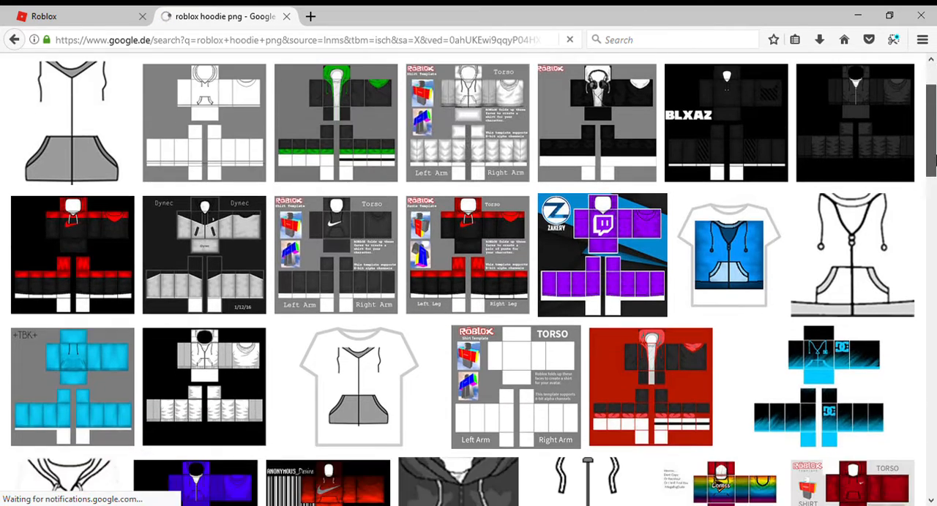
scroll("down", 3)
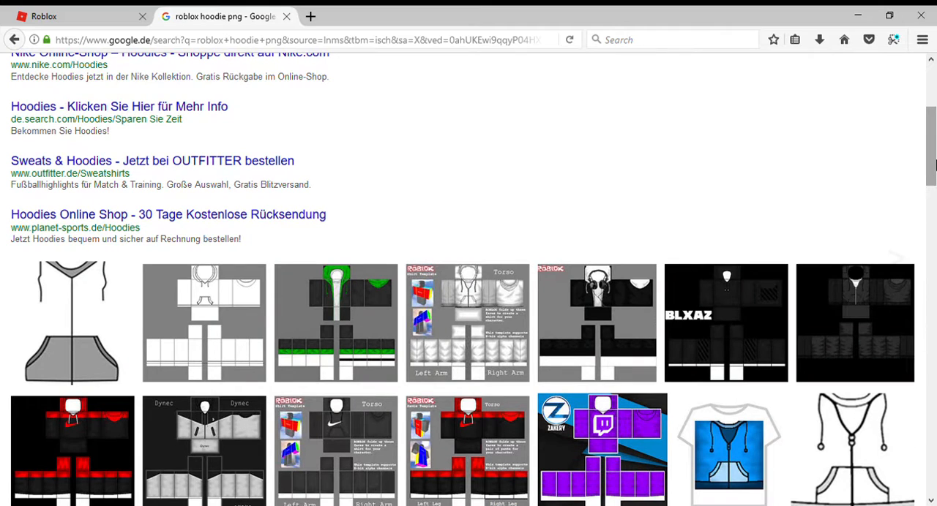
scroll("down", 3)
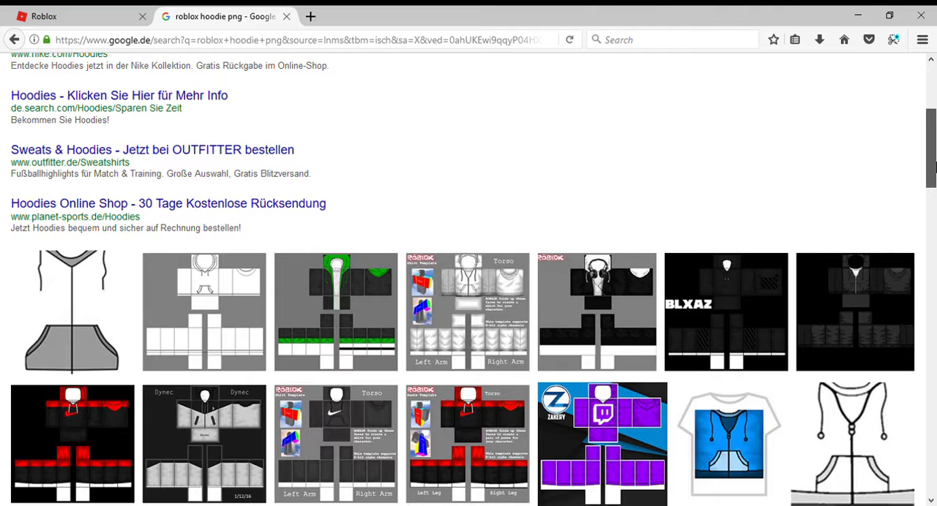
scroll("down", 3)
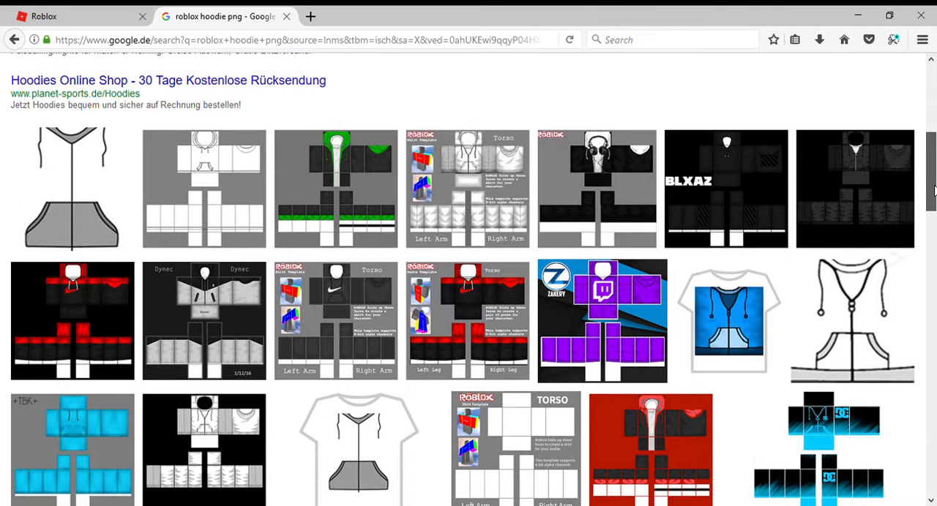
mouse_move(94, 328)
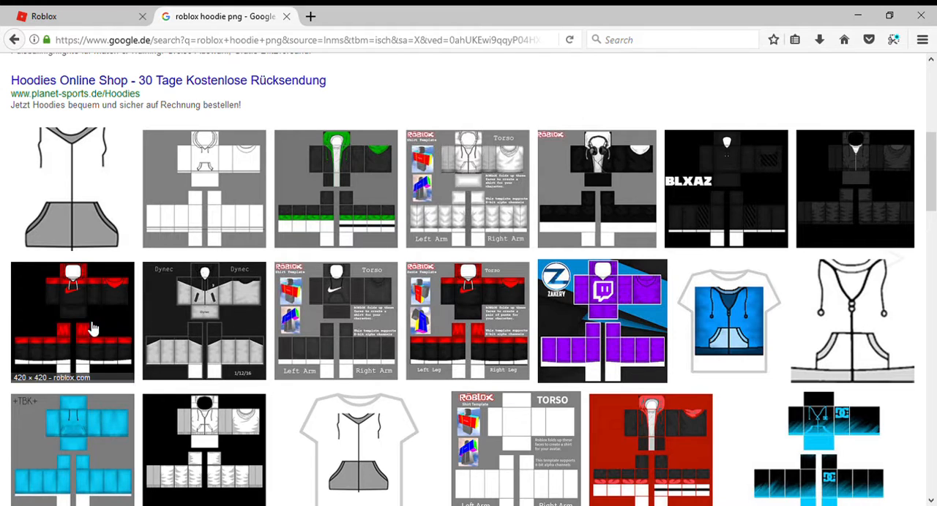
left_click(71, 320)
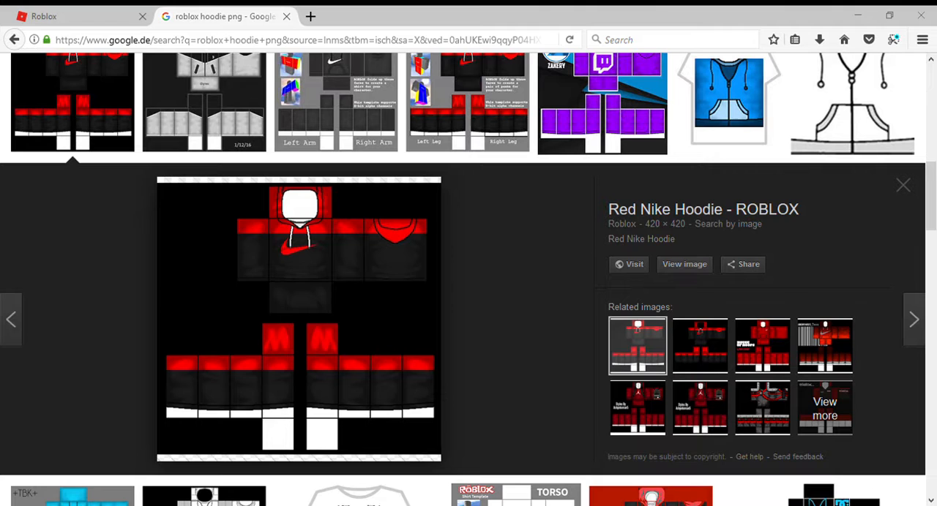
mouse_move(352, 254)
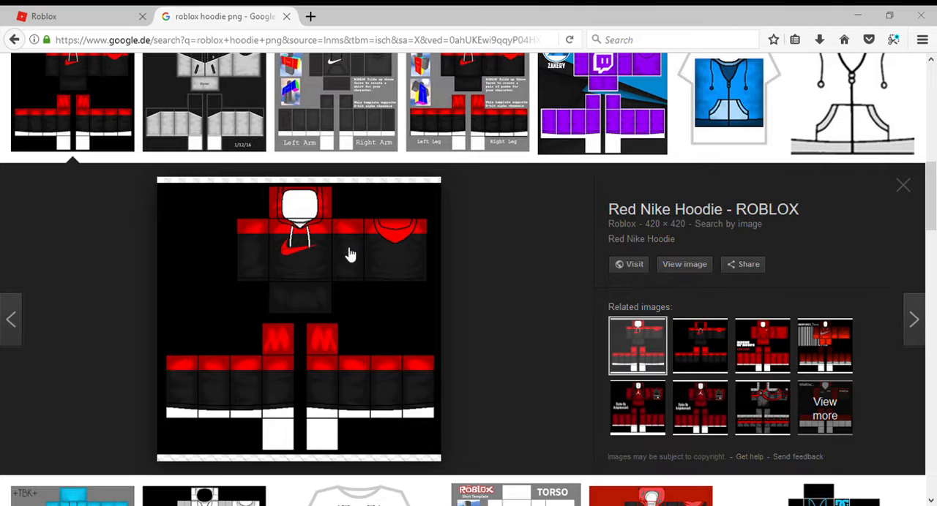
mouse_move(633, 83)
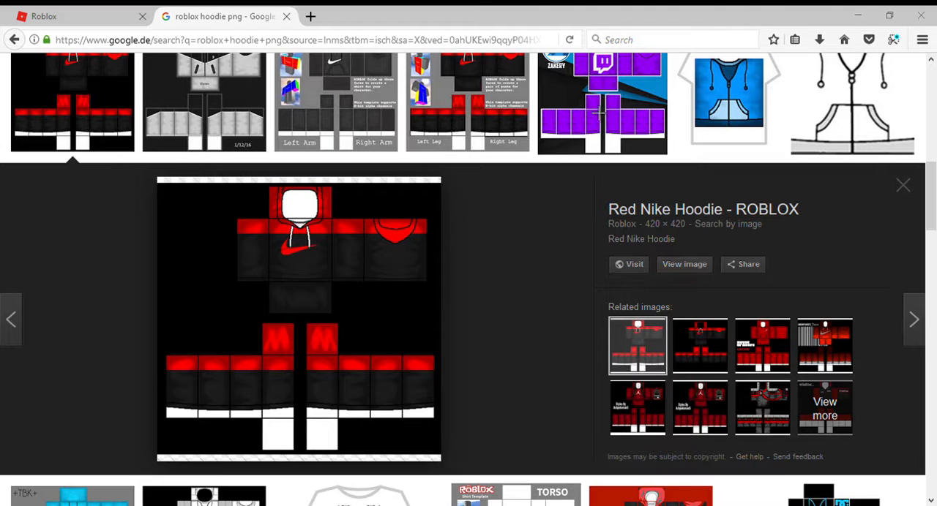
mouse_move(278, 227)
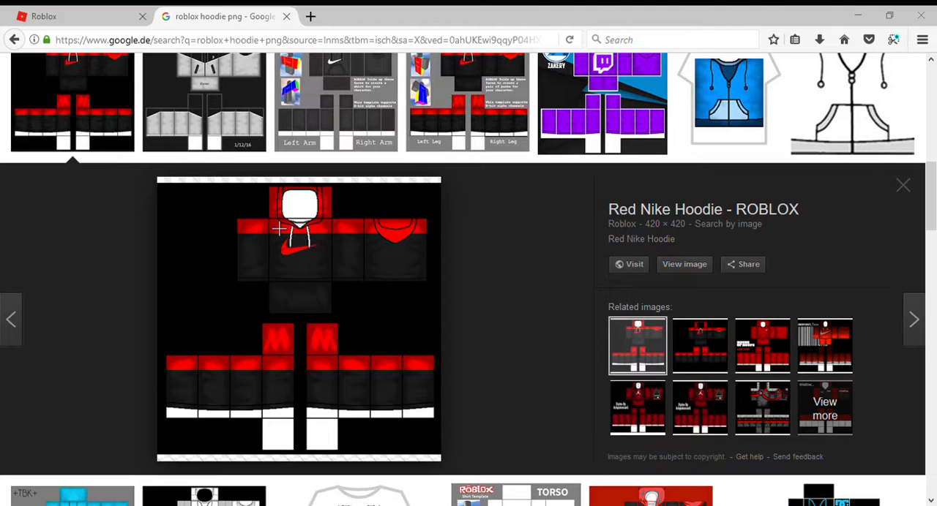
mouse_move(296, 236)
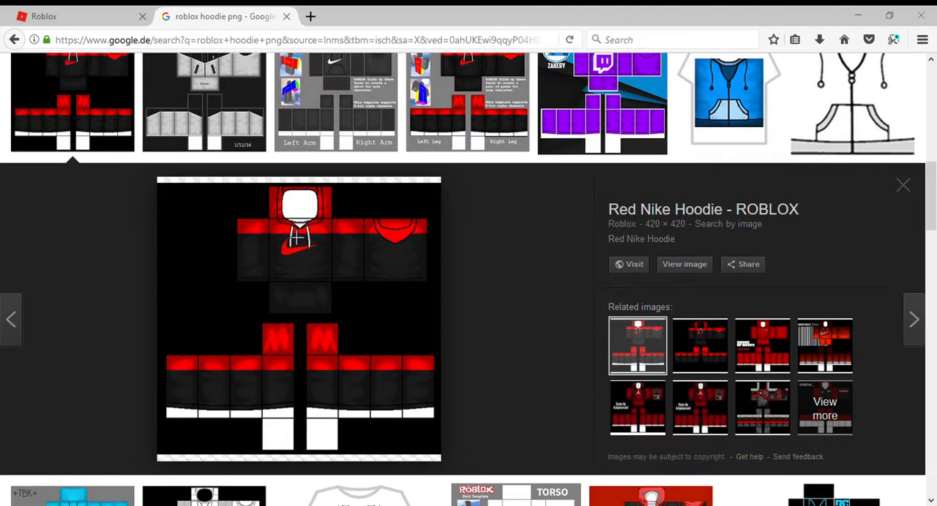
mouse_move(346, 290)
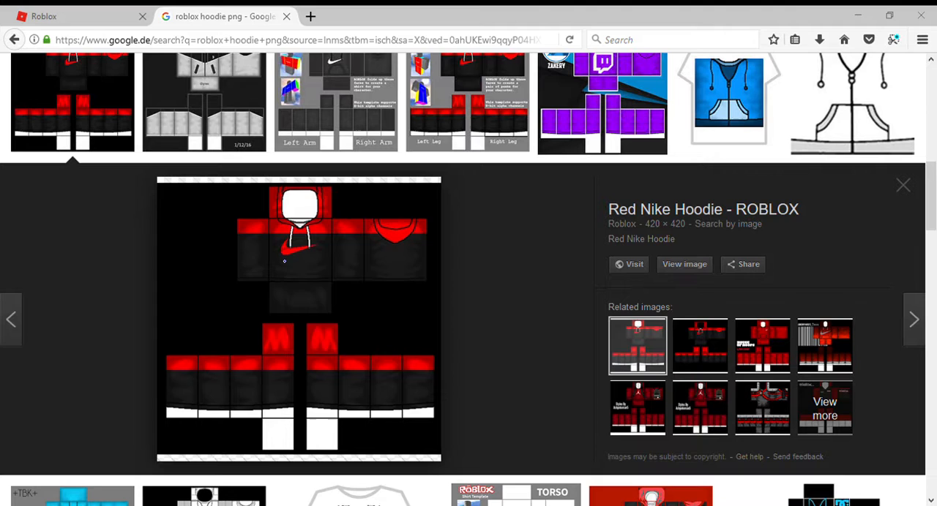
mouse_move(387, 146)
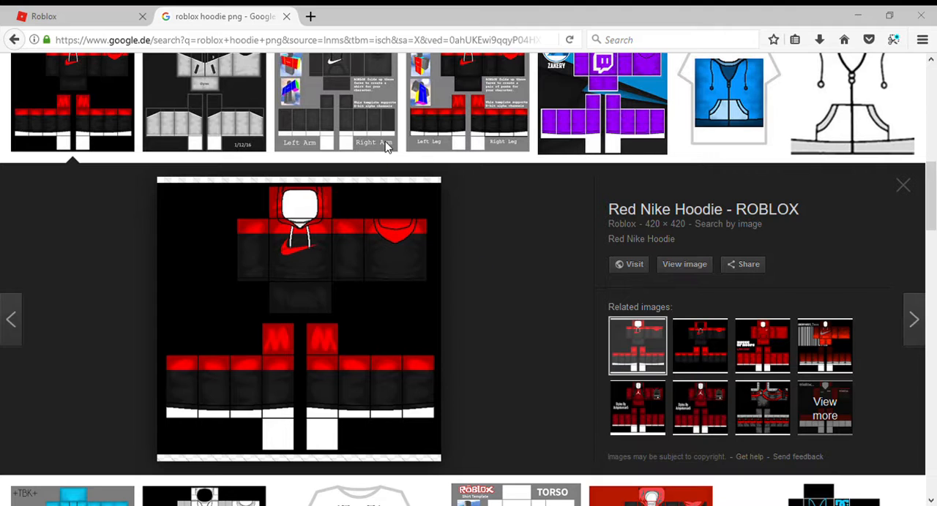
mouse_move(401, 146)
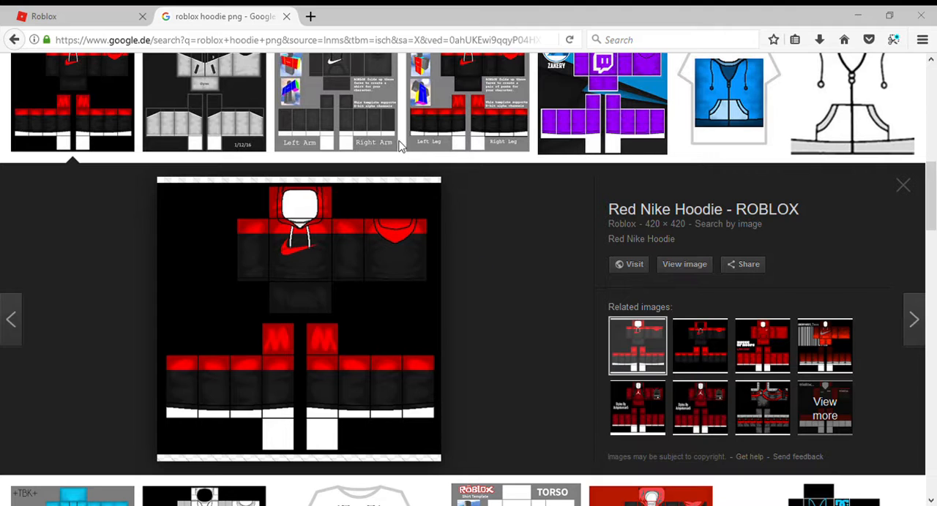
mouse_move(462, 334)
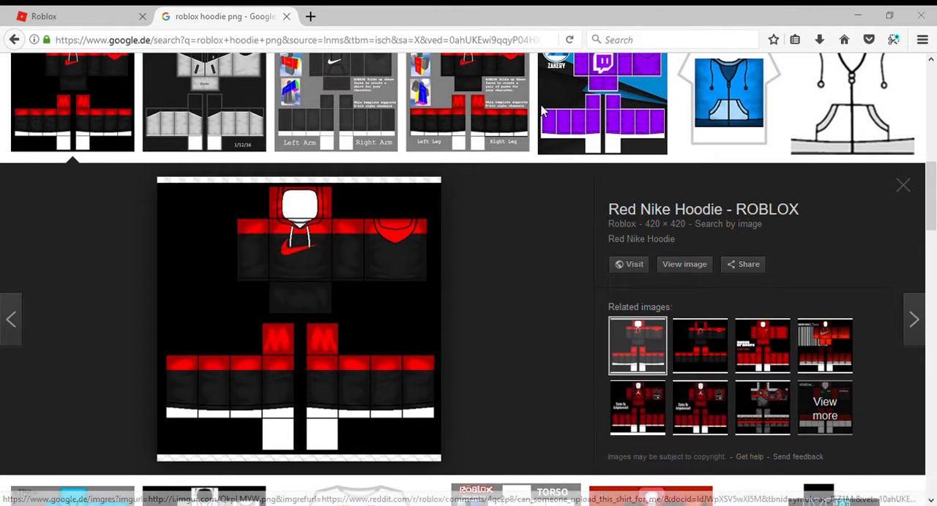
Leave the Red Nike Hoodie preview and return to the Roblox tab
left_click(73, 16)
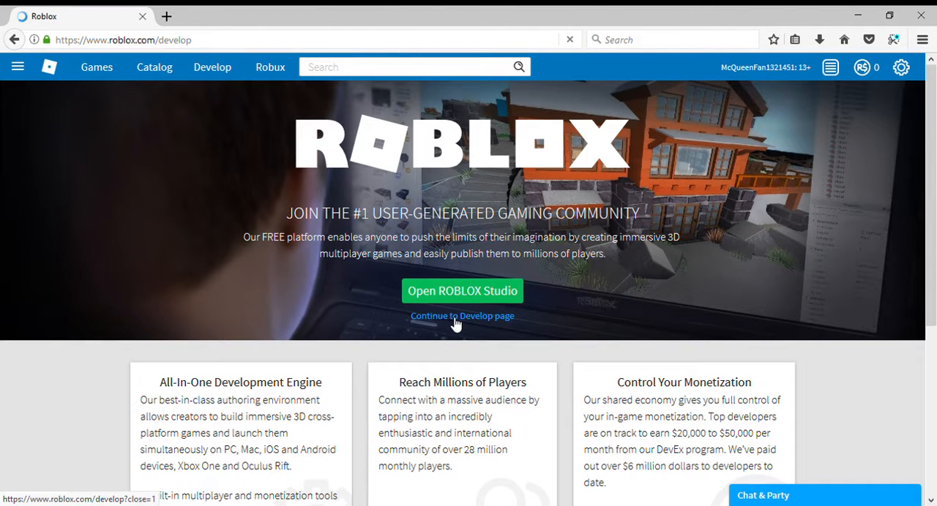
Agree to the Terms of Use, go to T-Shirts in My Creations and choose red hoodie.PNG
left_click(463, 315)
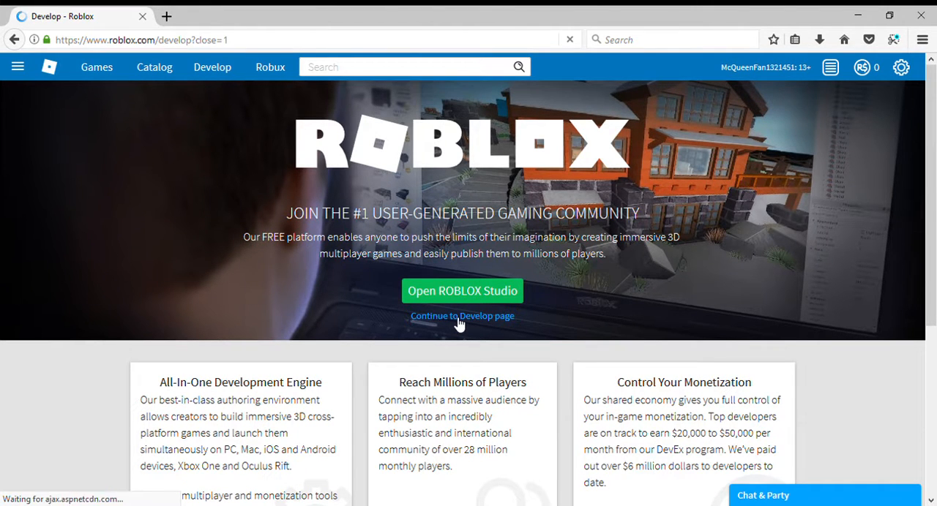
left_click(462, 315)
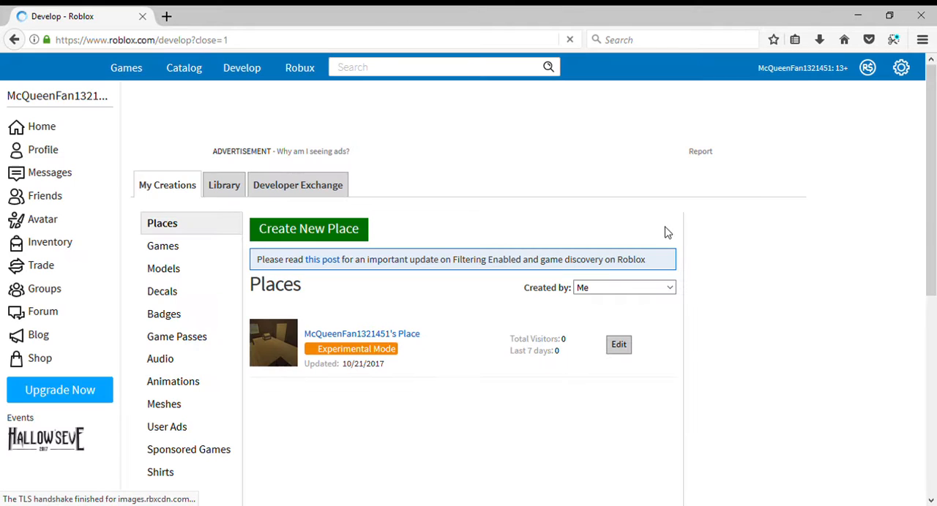
scroll("down", 3)
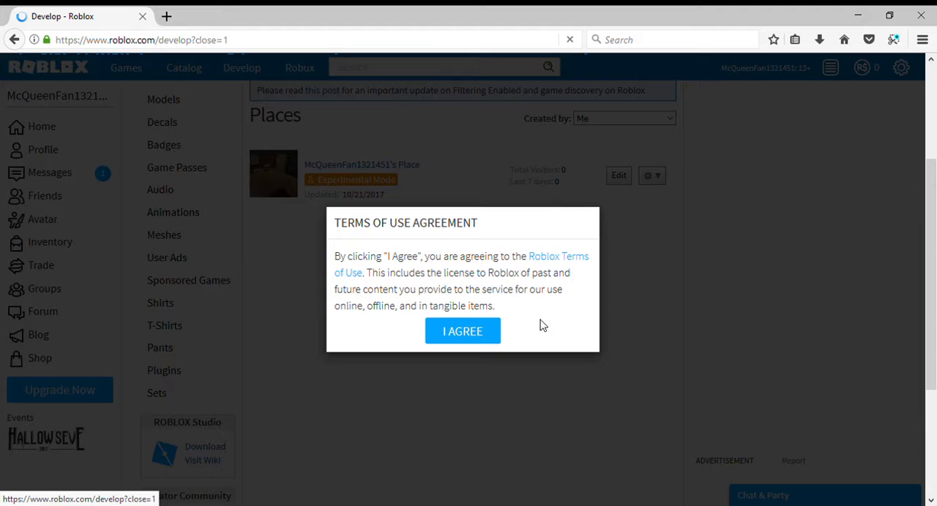
left_click(462, 331)
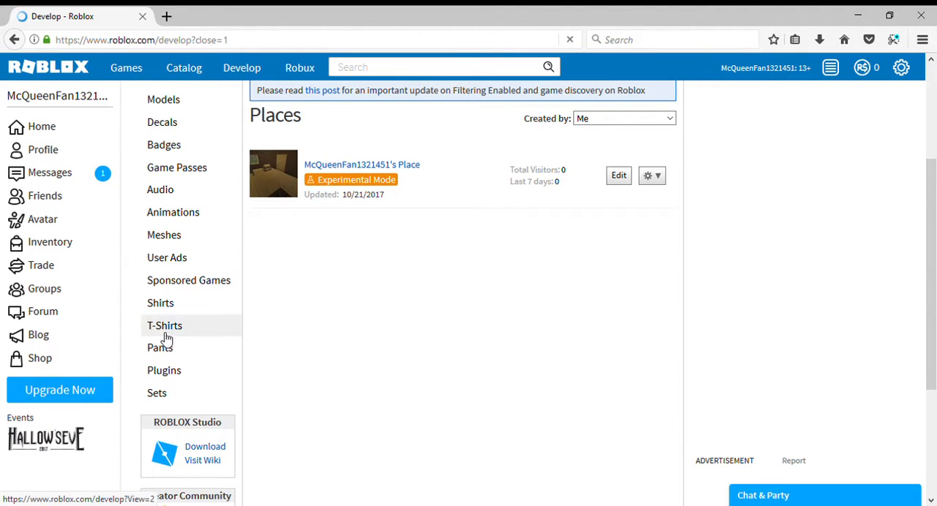
mouse_move(173, 325)
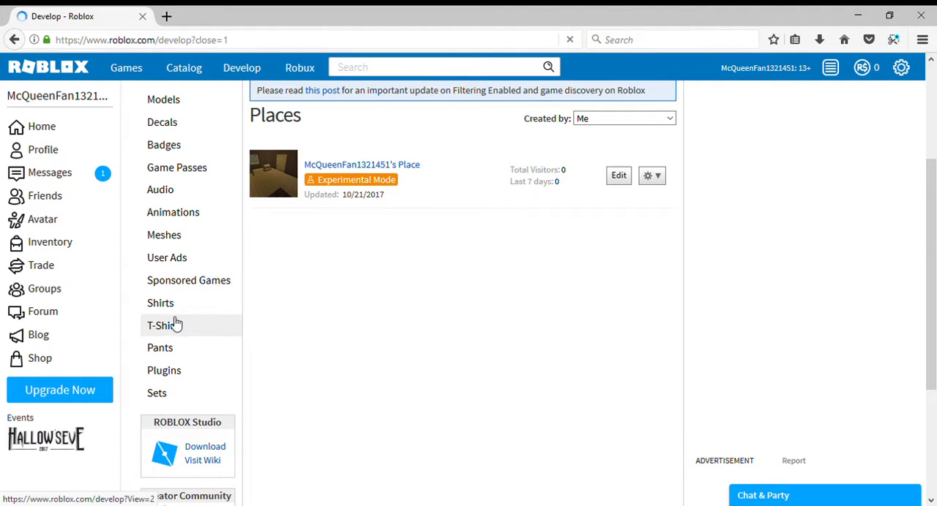
left_click(161, 325)
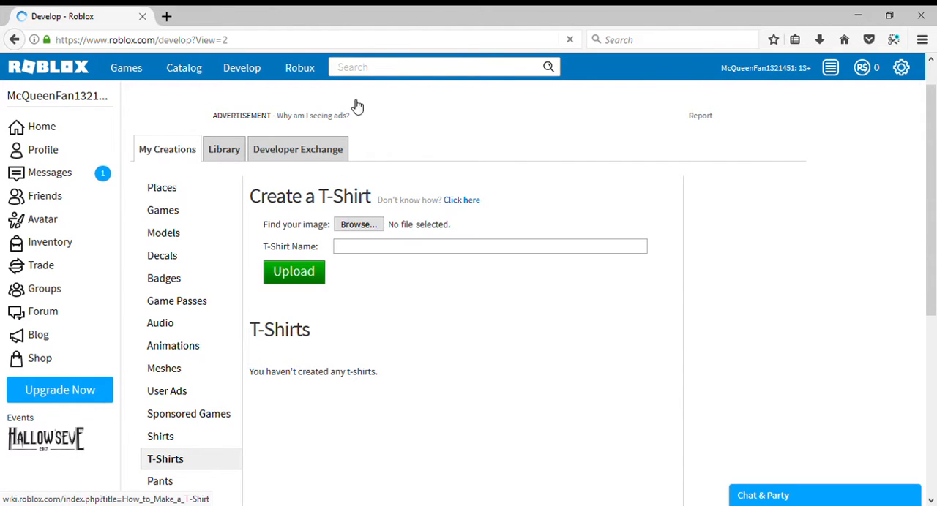
left_click(357, 224)
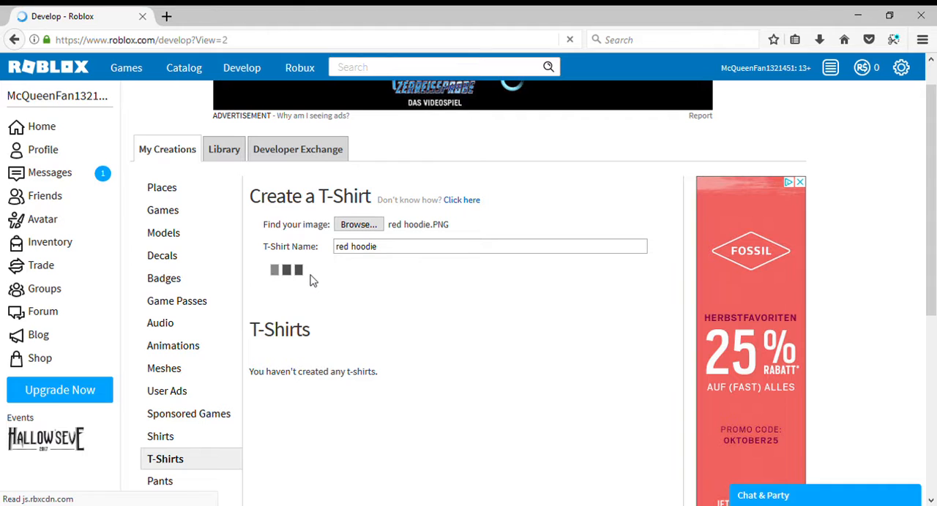
Upload red hoodie.PNG as a new T-shirt named 'red hoodie'
left_click(292, 272)
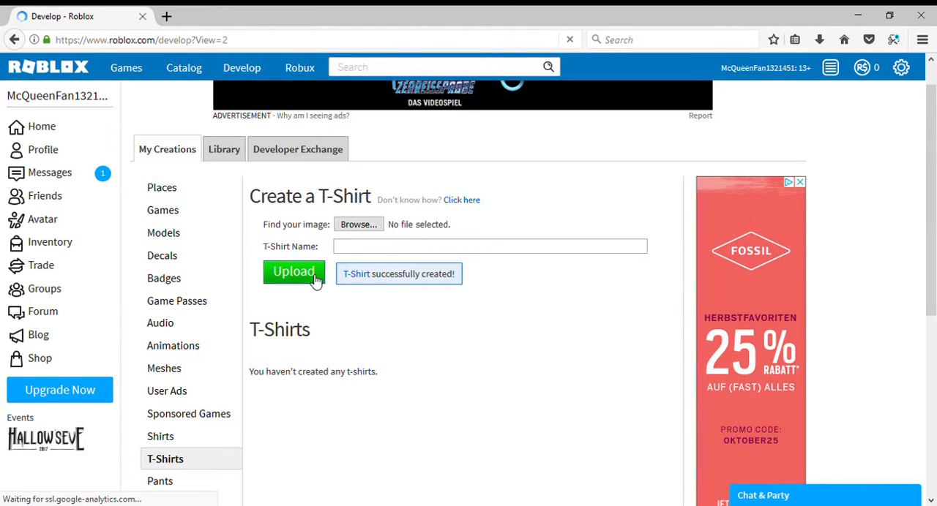
Return to the Avatar Editor from the T-Shirts list showing the red hoodie
left_click(292, 273)
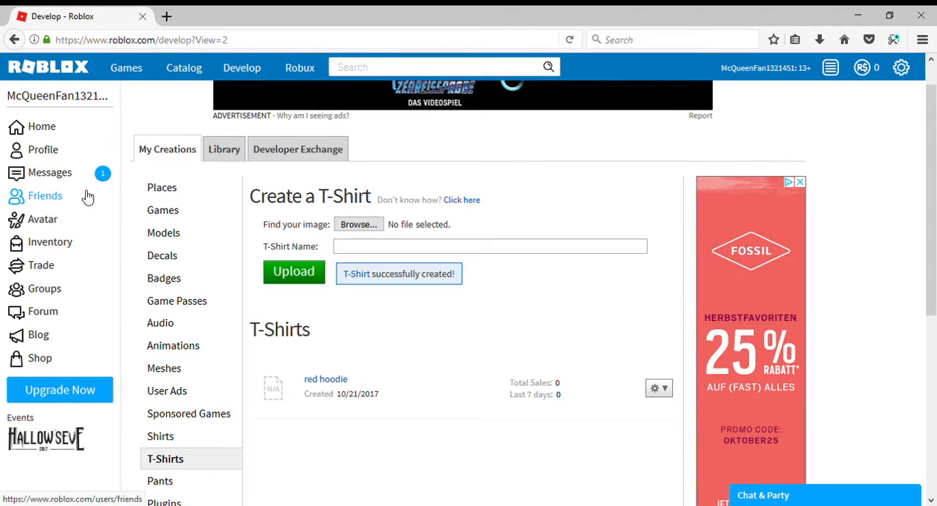
mouse_move(42, 220)
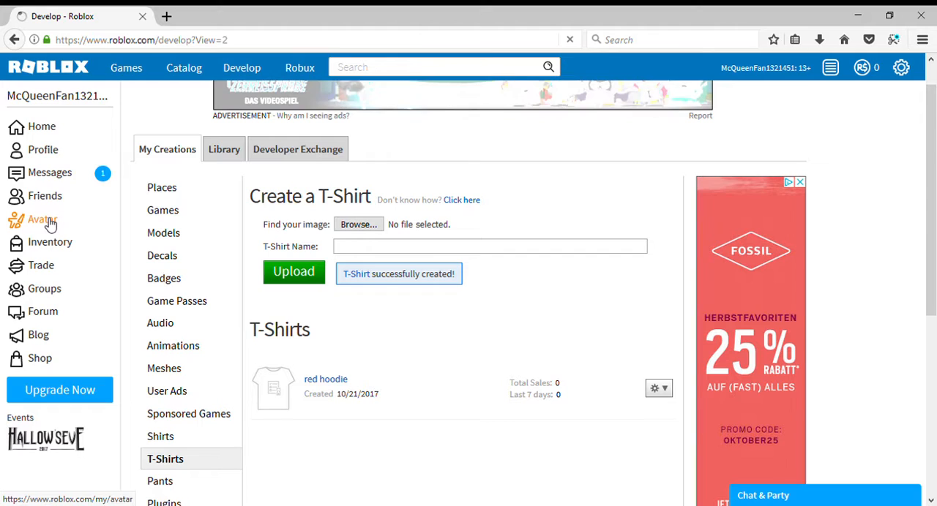
left_click(41, 220)
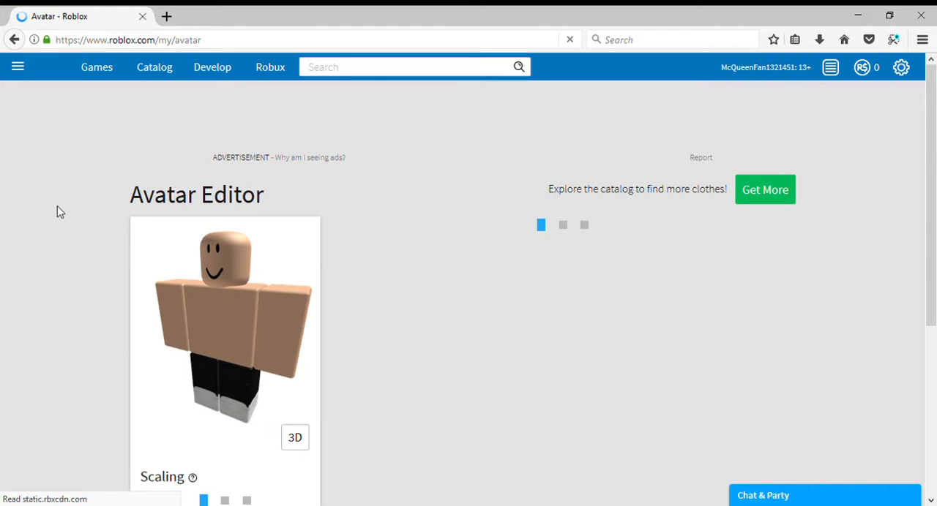
mouse_move(391, 259)
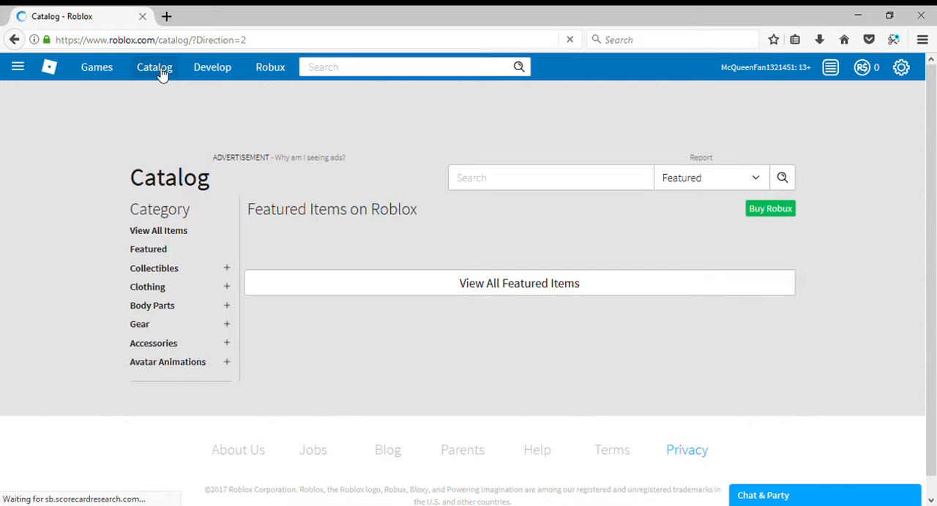
Search the catalog for 'ner' and open the Nerf Zombie Strike Shirt item page
left_click(518, 284)
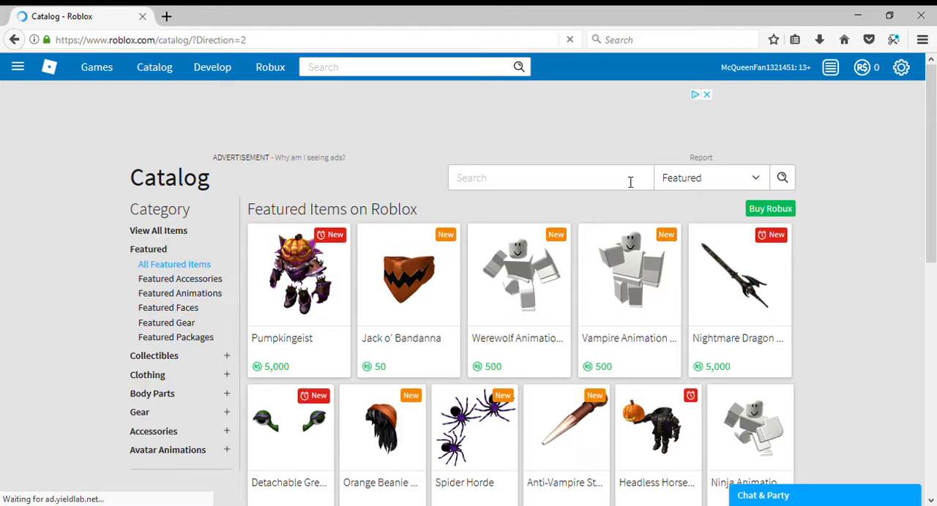
type("nerf")
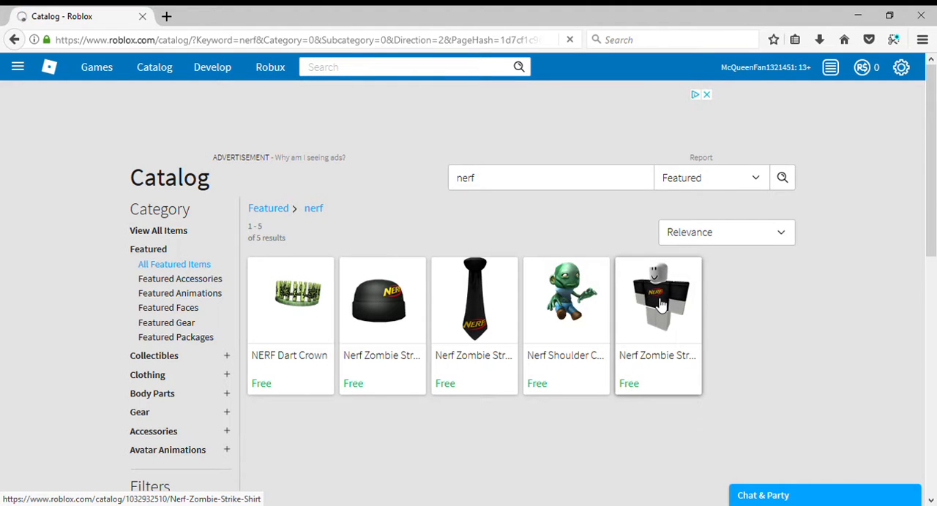
left_click(656, 300)
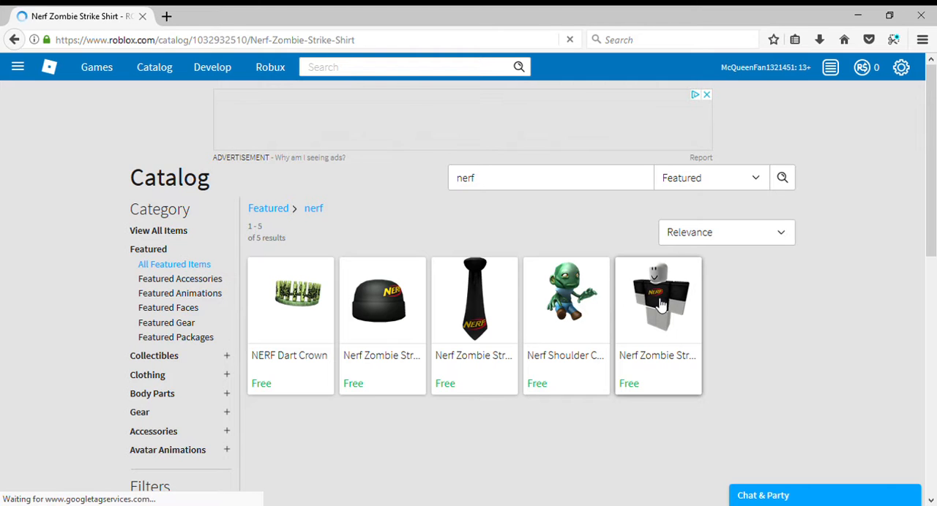
left_click(658, 298)
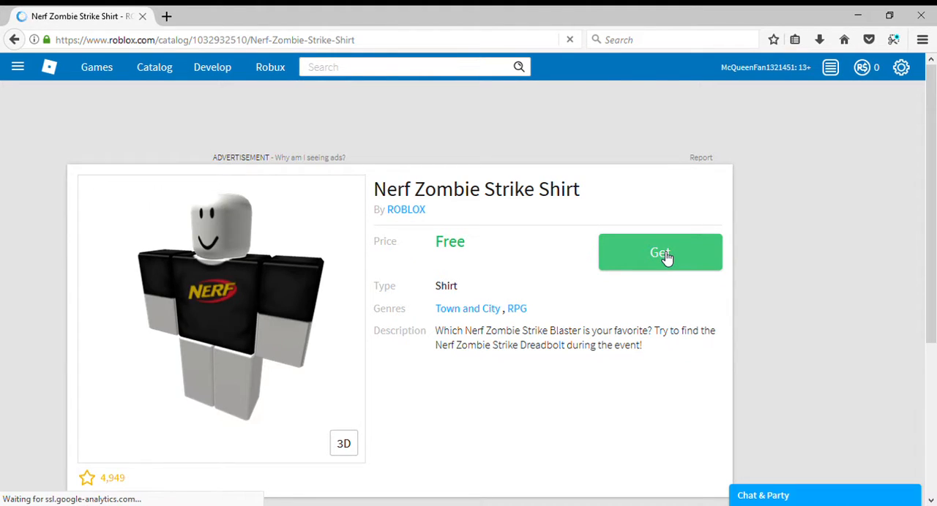
Get the free Nerf Zombie Strike Shirt via Get and Get Now so it is owned
left_click(658, 251)
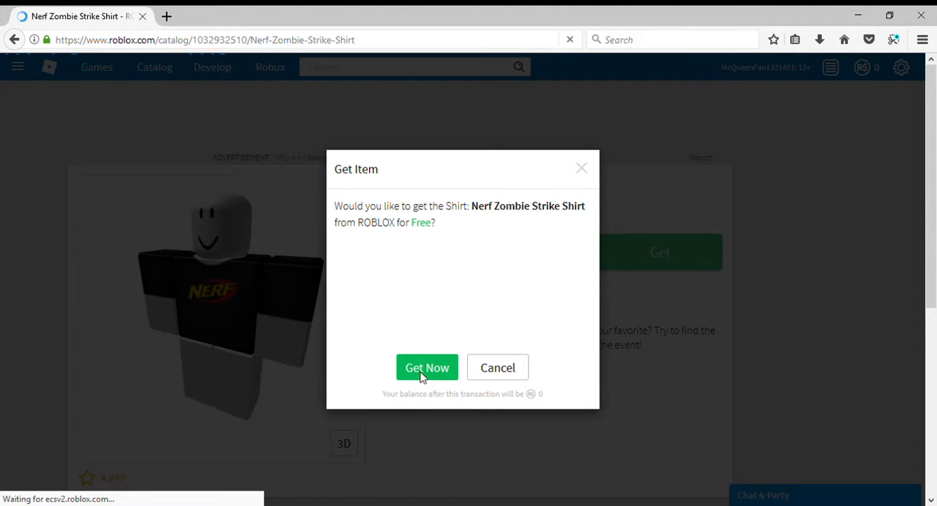
left_click(427, 368)
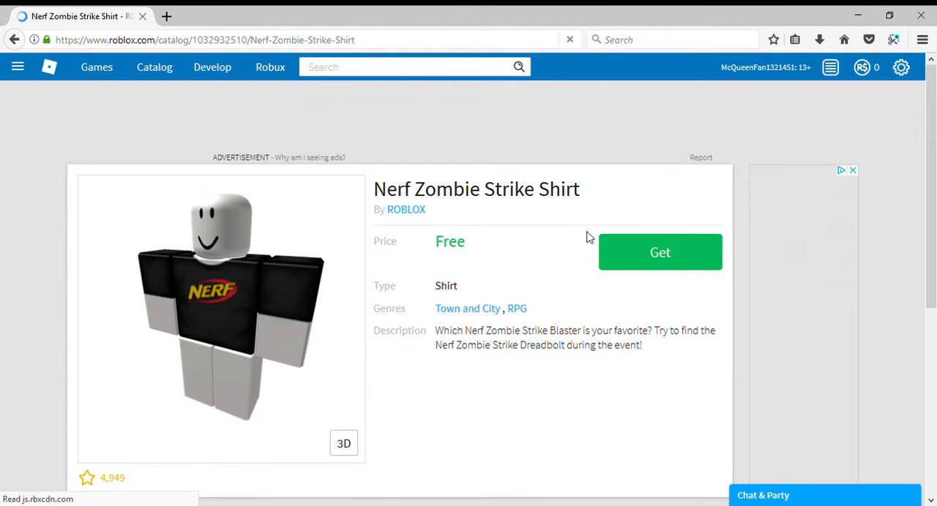
left_click(659, 252)
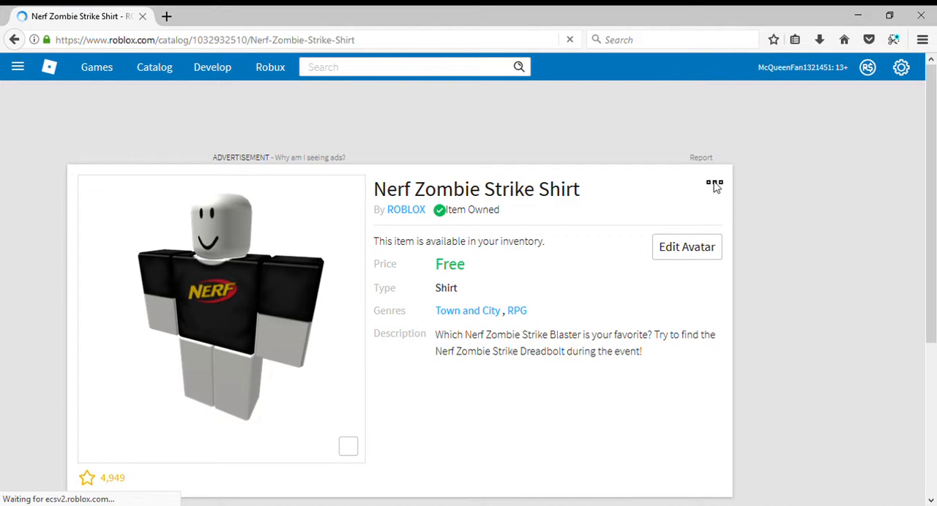
left_click(714, 184)
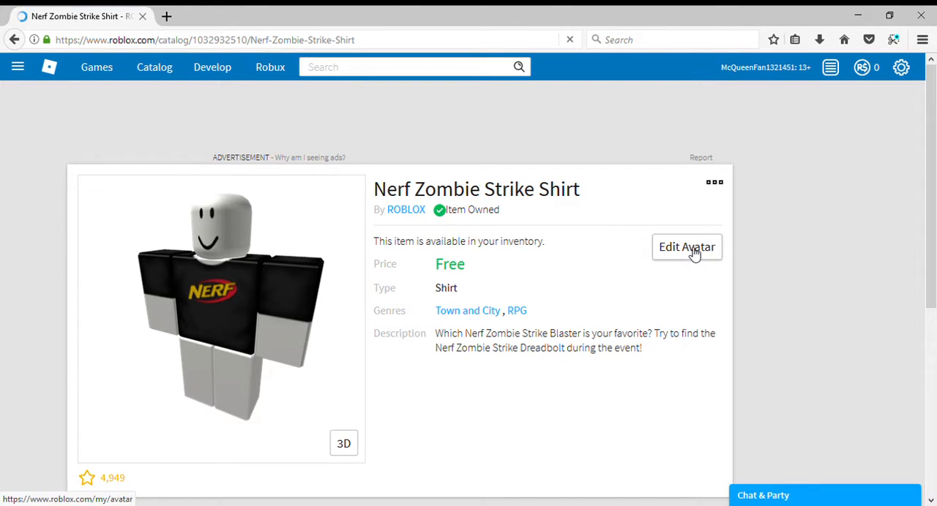
Enter the Avatar Editor and wear the Brown Charmer Hair from Clothing > Hair
left_click(686, 246)
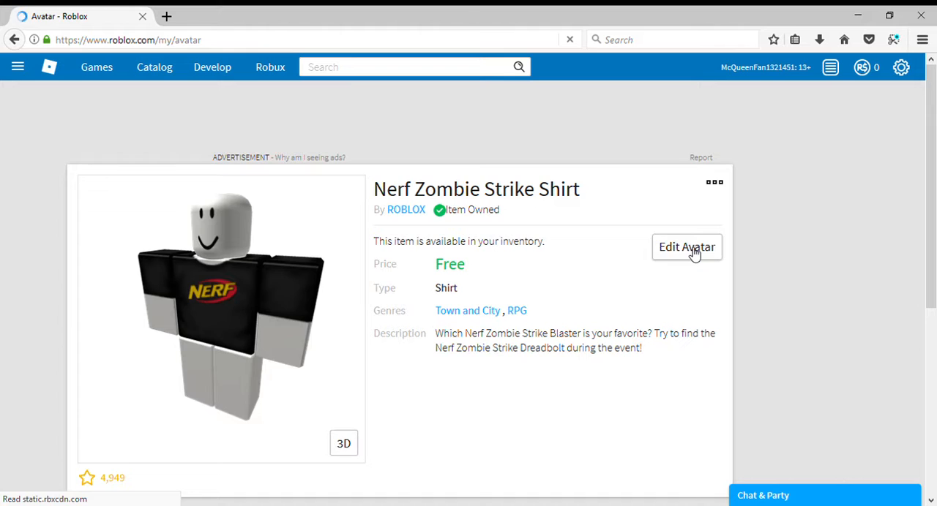
left_click(687, 246)
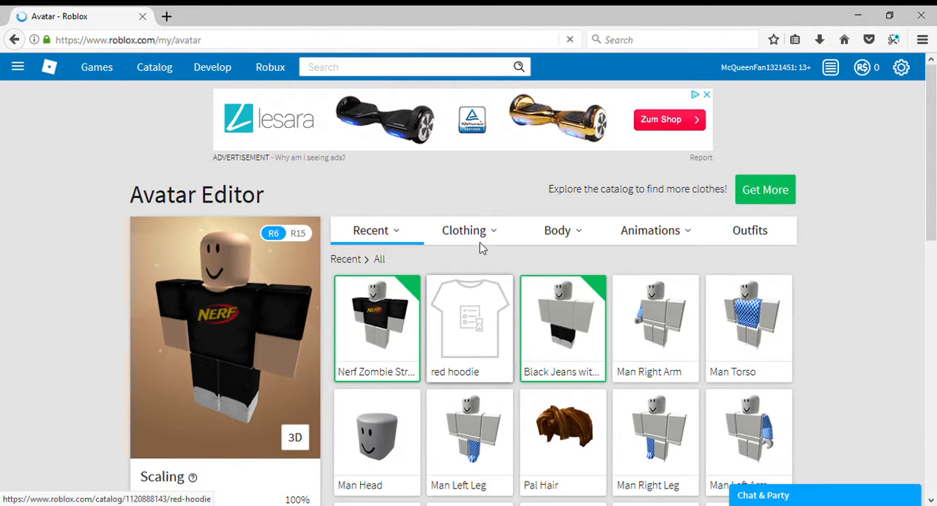
left_click(464, 229)
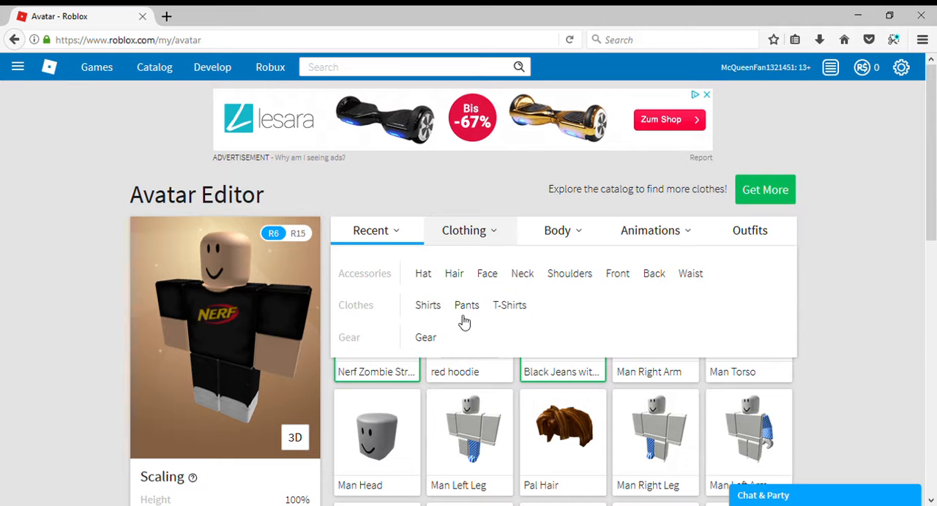
left_click(454, 272)
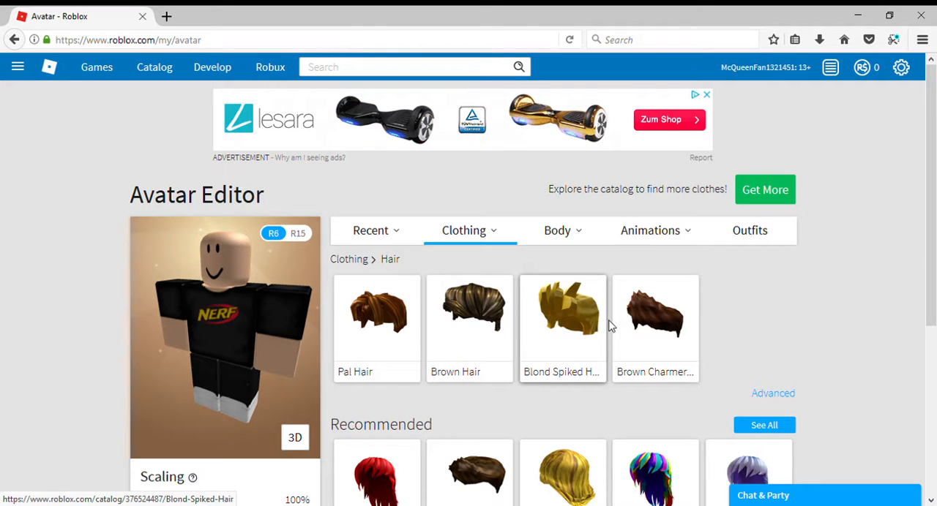
left_click(655, 322)
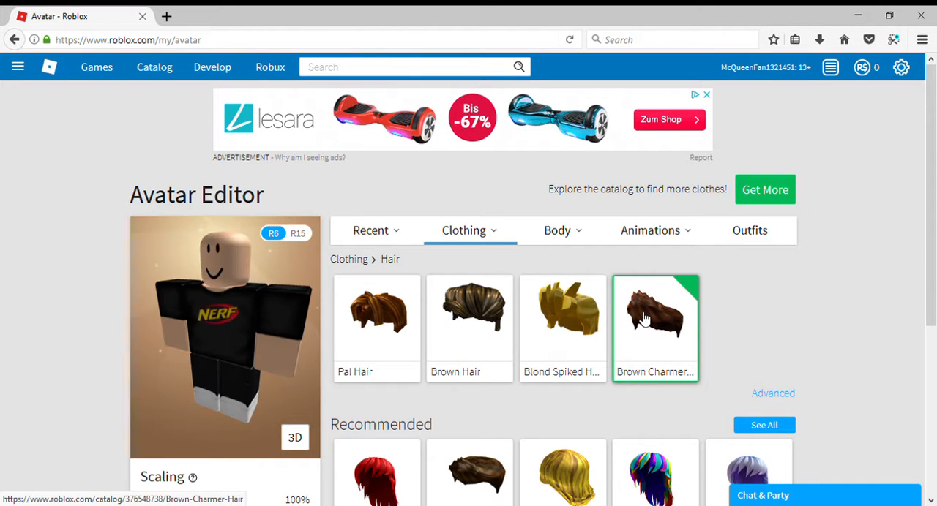
Browse the owned Body > Face and Clothing > T-Shirts lists without changing the avatar
left_click(464, 230)
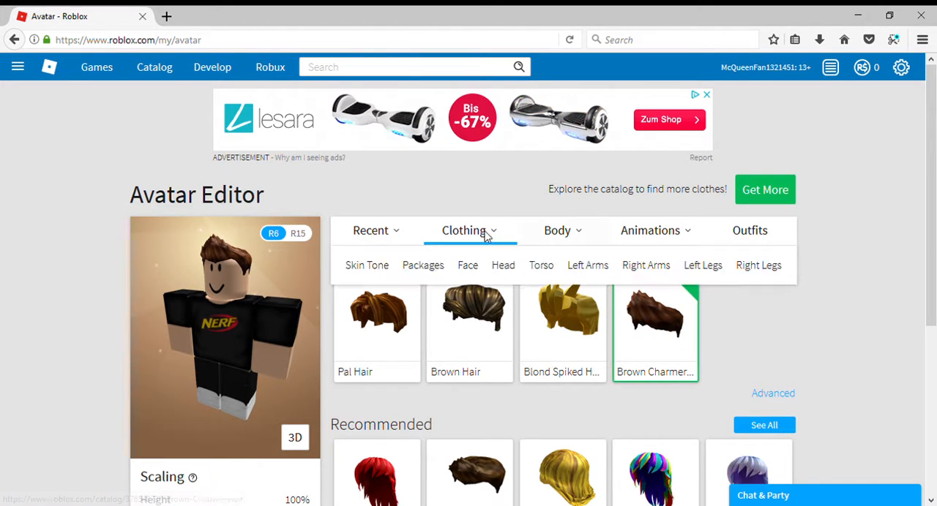
left_click(556, 230)
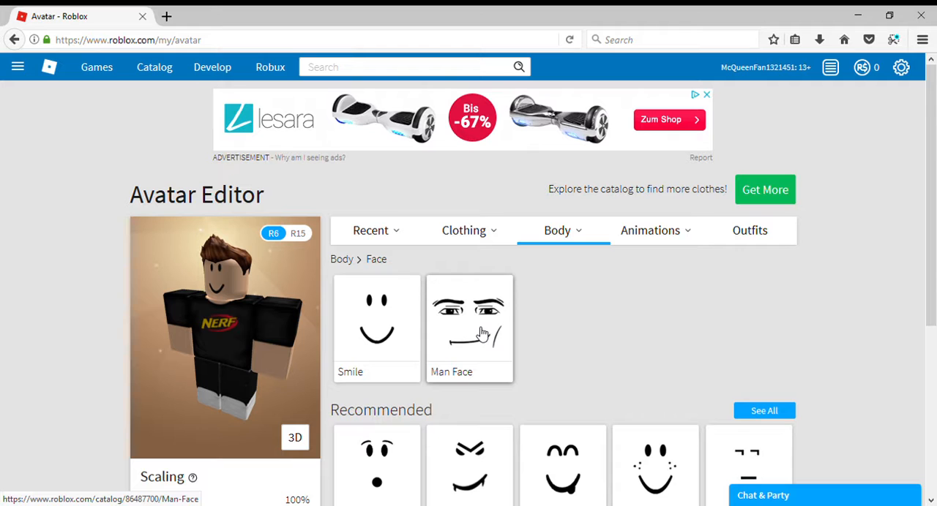
left_click(556, 231)
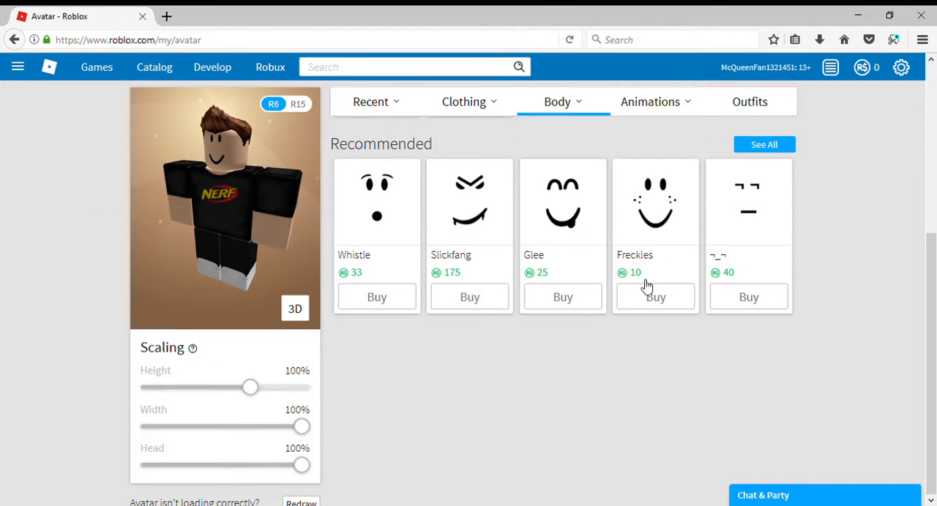
left_click(556, 101)
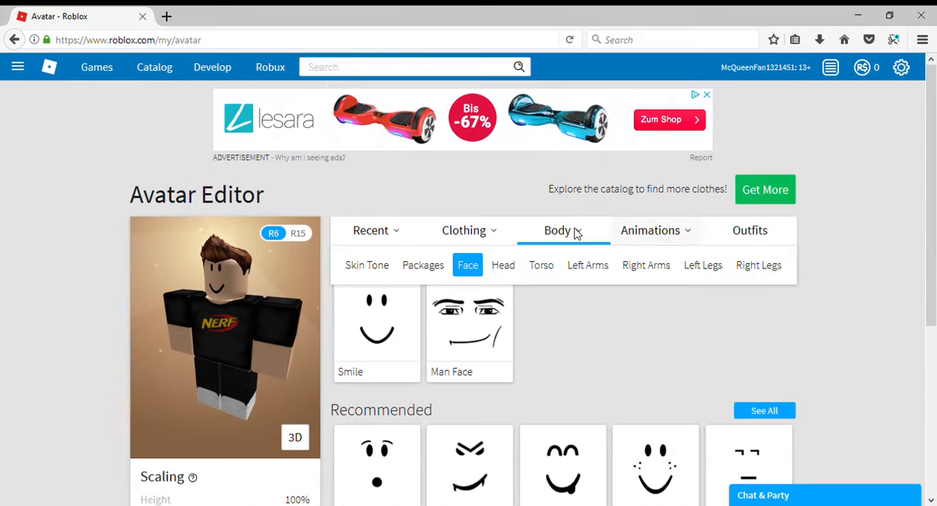
left_click(464, 230)
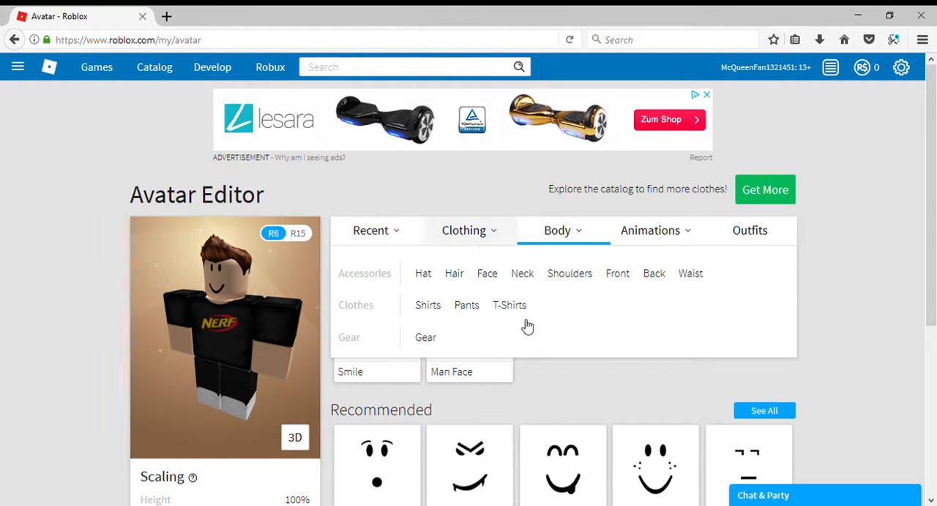
left_click(509, 305)
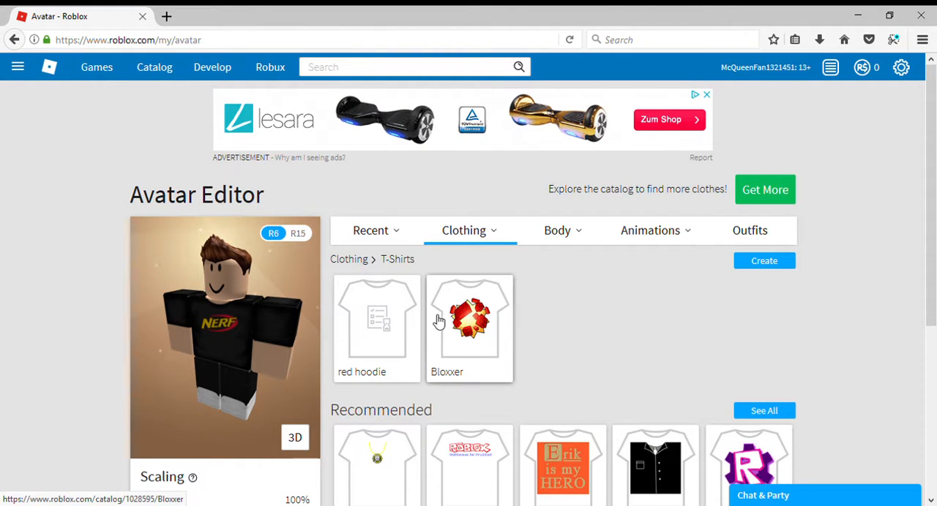
left_click(462, 232)
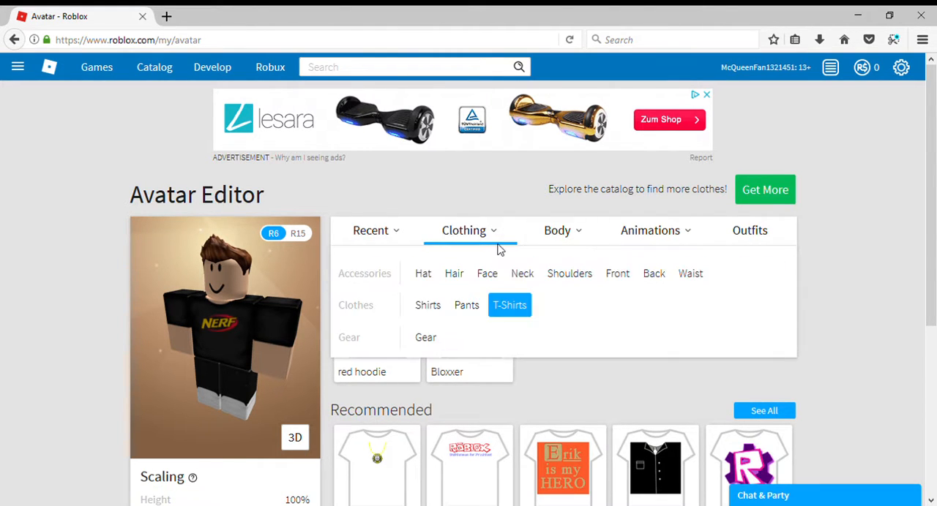
left_click(556, 231)
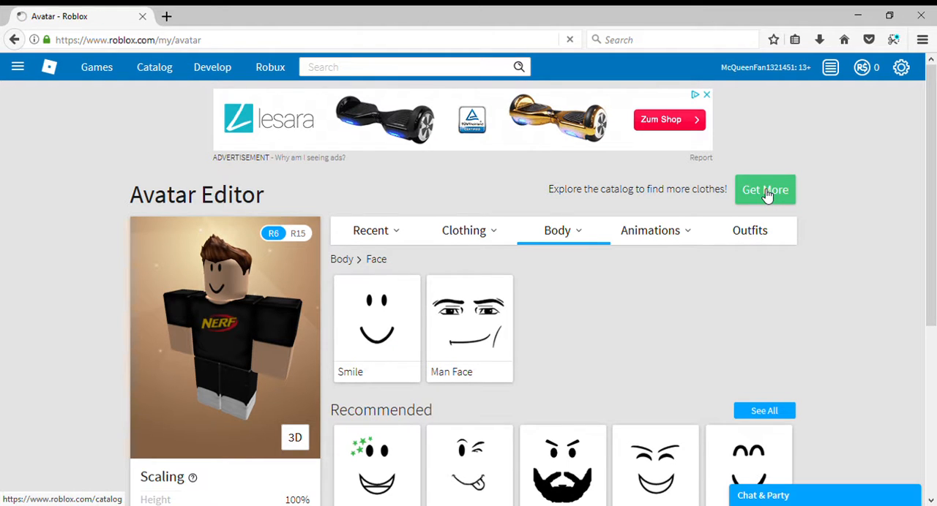
Go to the catalog via Get More and show the Featured Faces listing
left_click(764, 191)
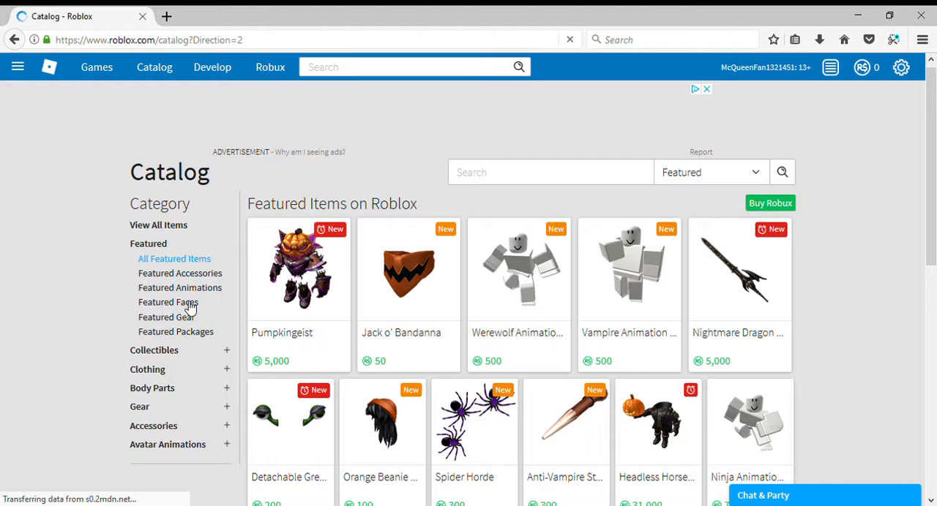
left_click(166, 303)
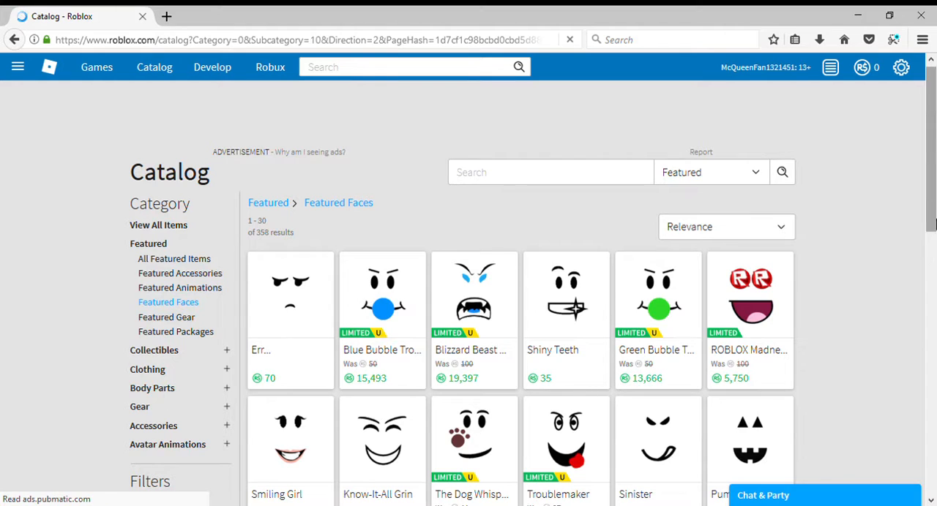
scroll("down", 3)
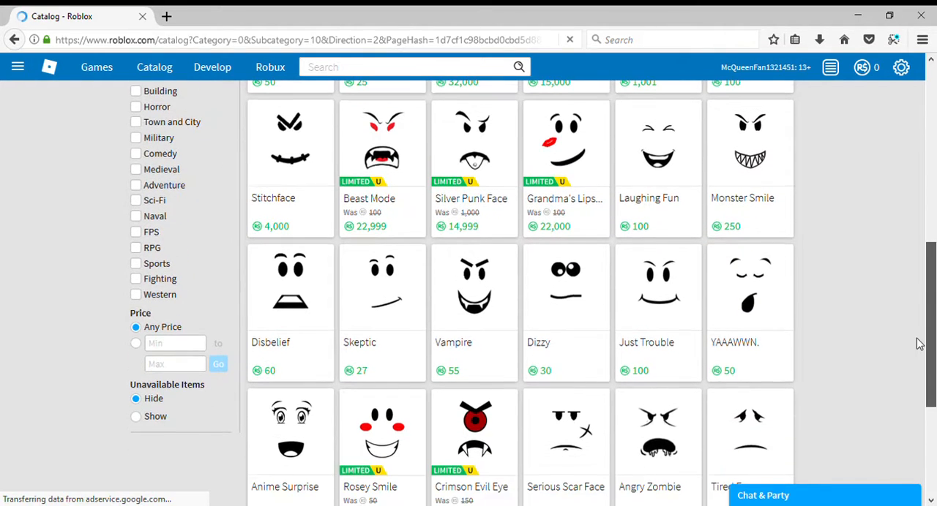
scroll("down", 3)
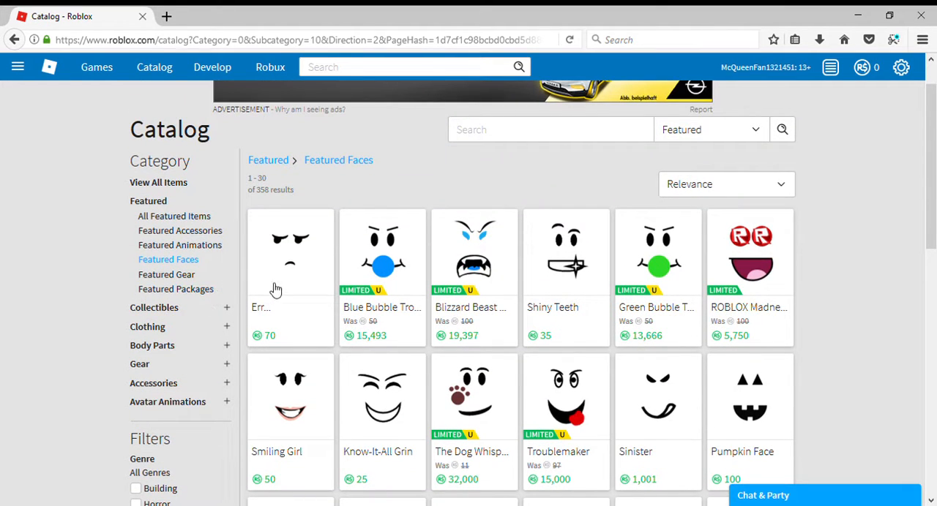
List Body Parts > Faces and apply the Free price filter
left_click(153, 345)
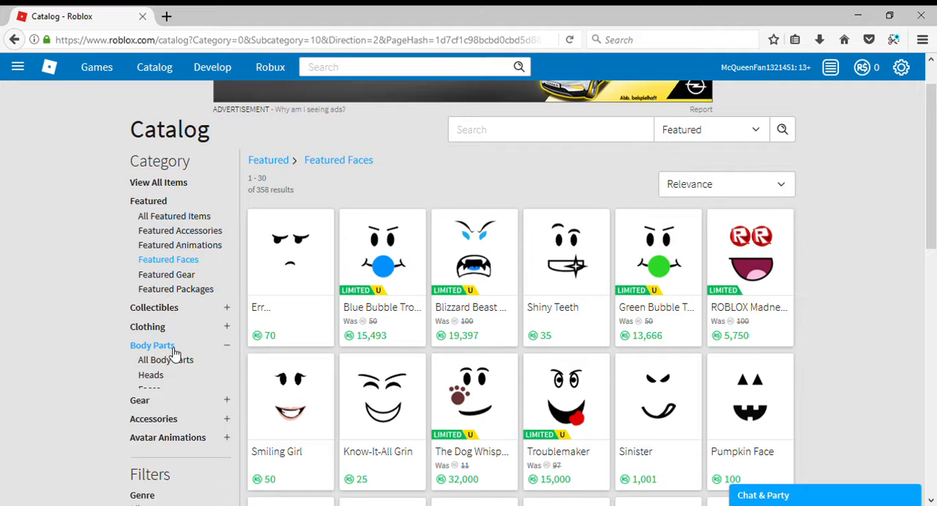
left_click(149, 389)
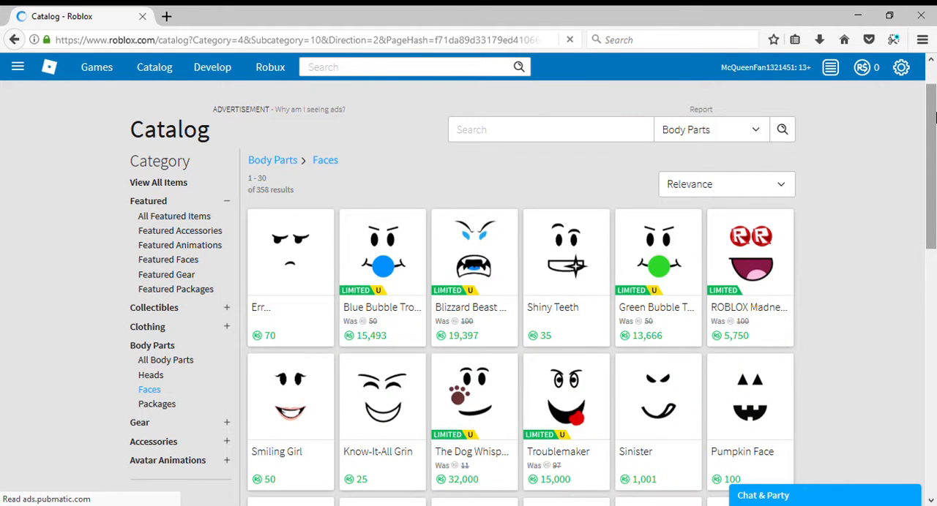
scroll("down", 3)
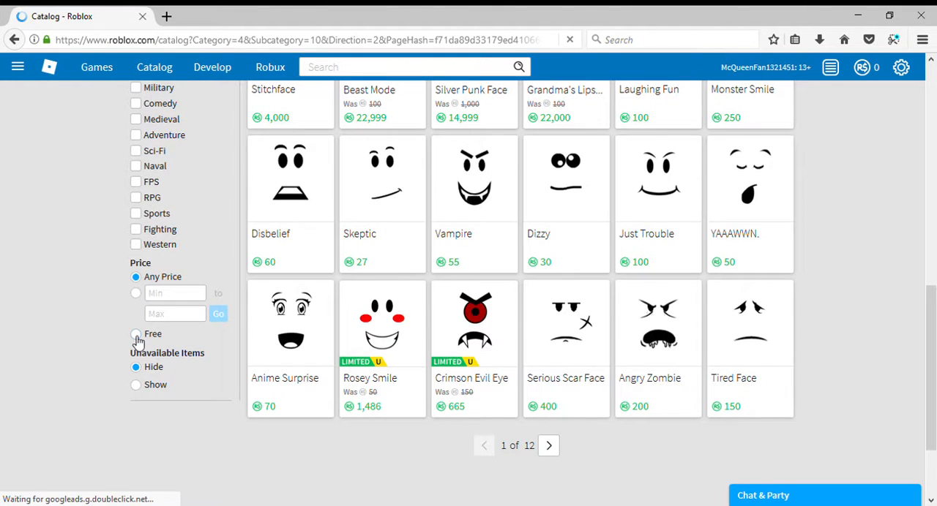
left_click(135, 334)
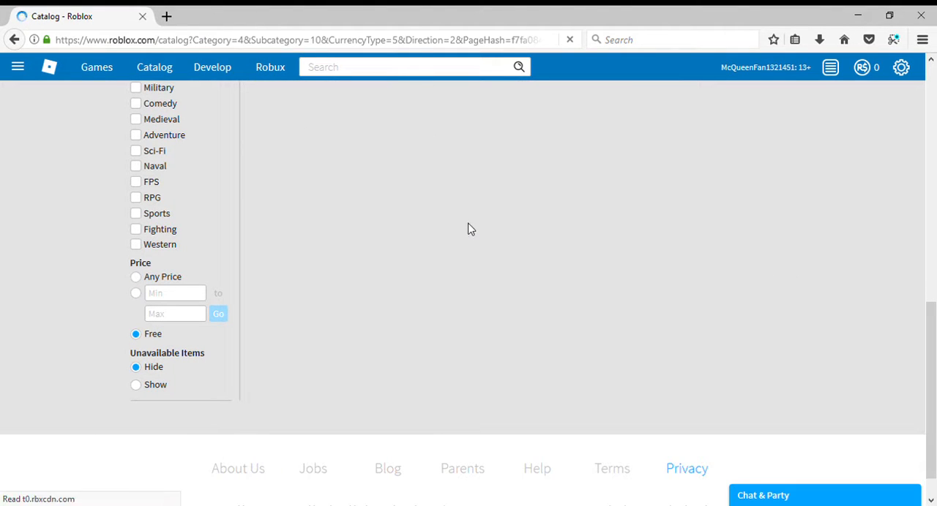
mouse_move(674, 120)
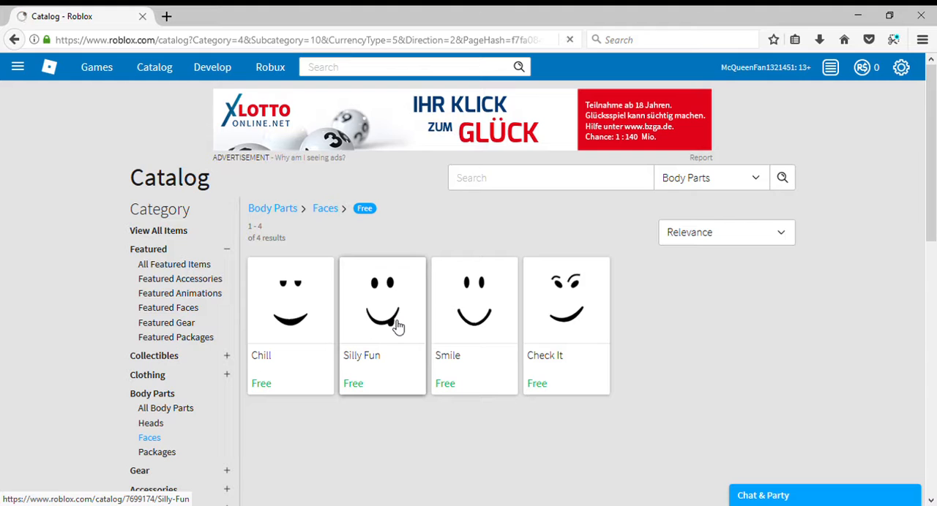
Open the Silly Fun face page and get it for free via Get and Get Now
left_click(382, 301)
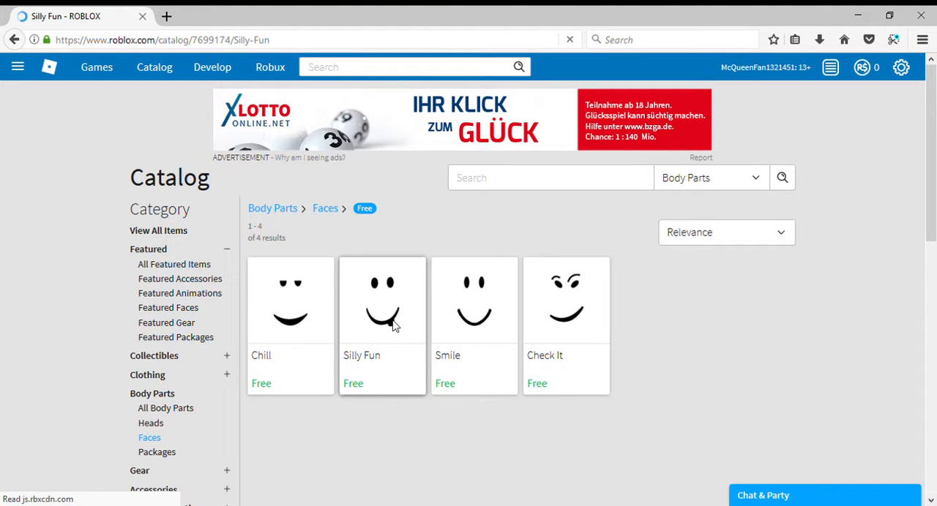
left_click(381, 300)
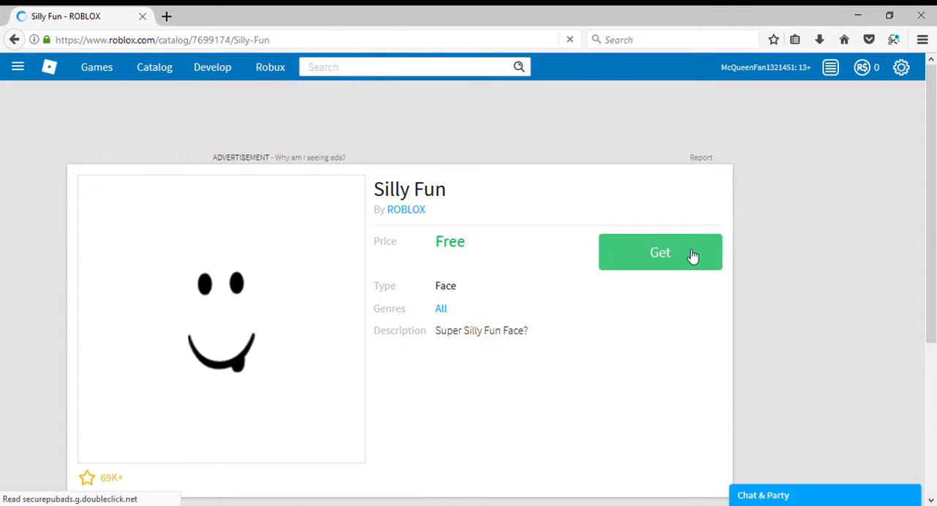
left_click(659, 252)
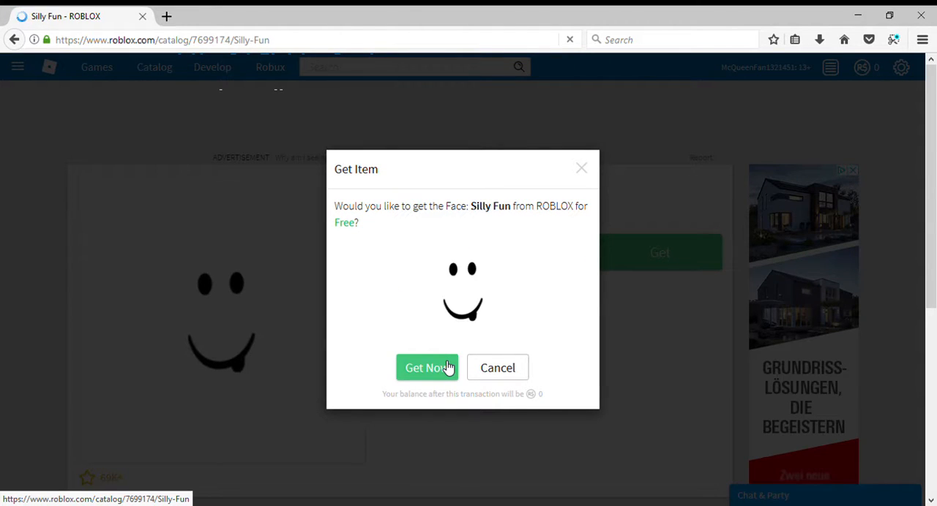
left_click(426, 369)
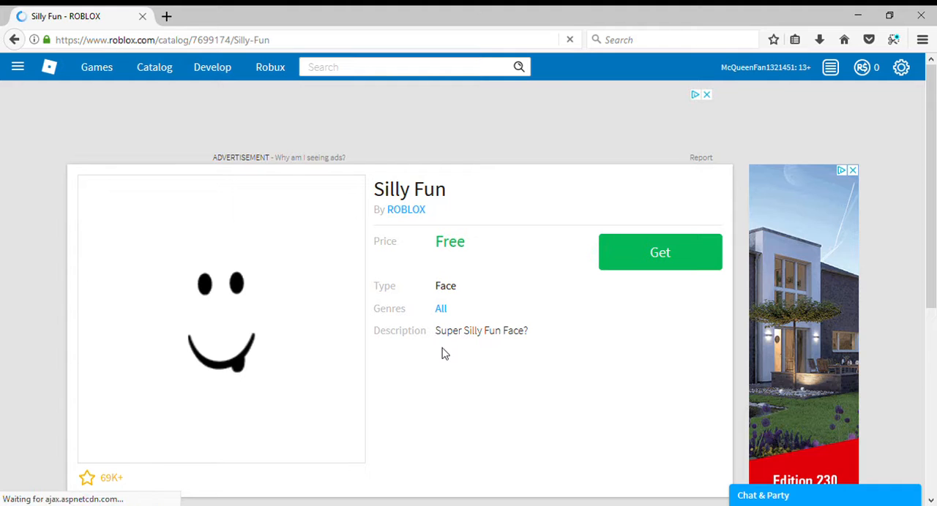
mouse_move(471, 331)
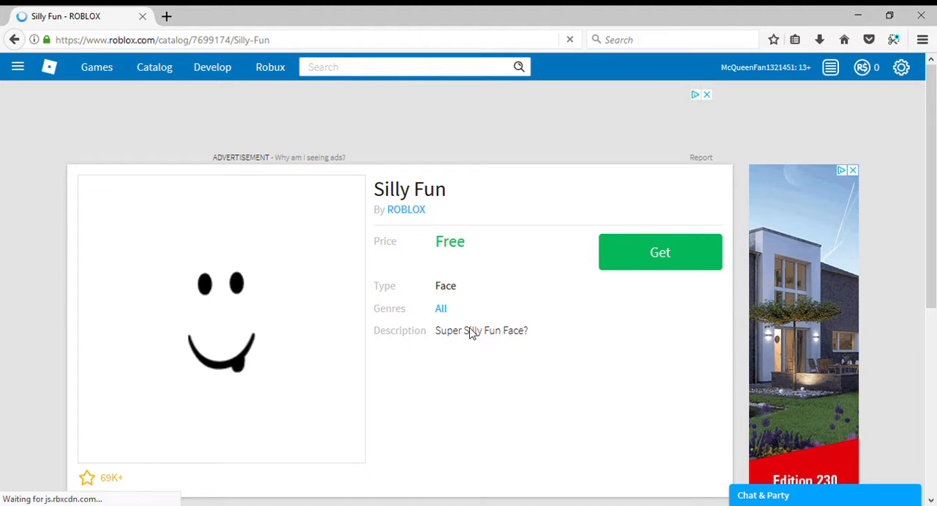
left_click(658, 252)
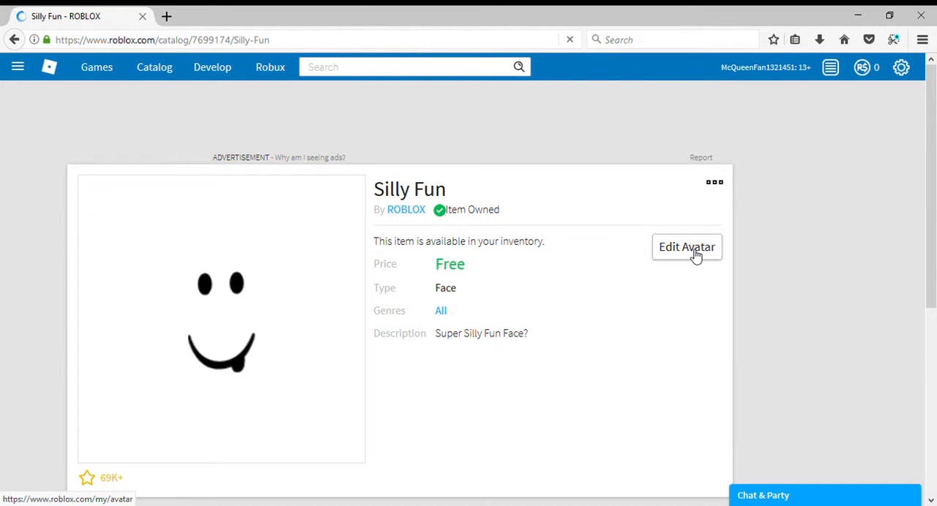
Enter the Avatar Editor and look through Recent items and the Body categories
left_click(686, 246)
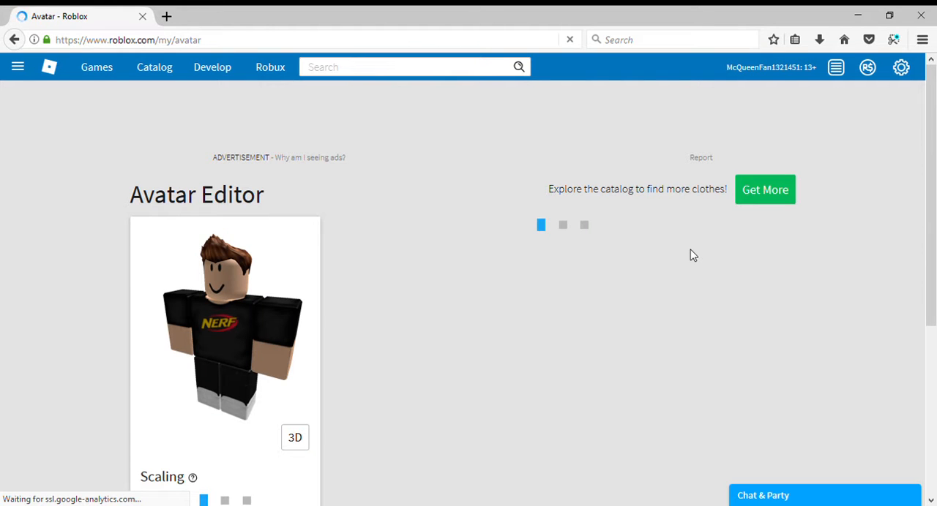
mouse_move(508, 213)
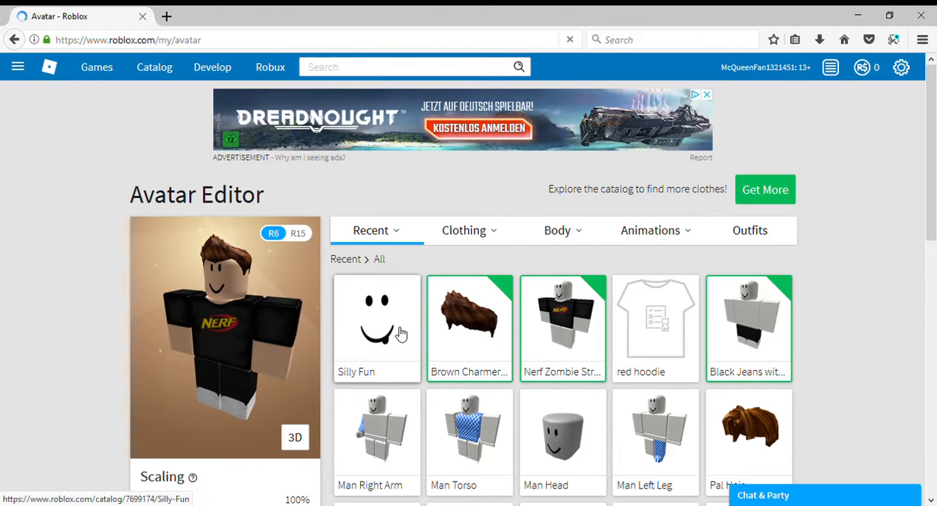
scroll("down", 3)
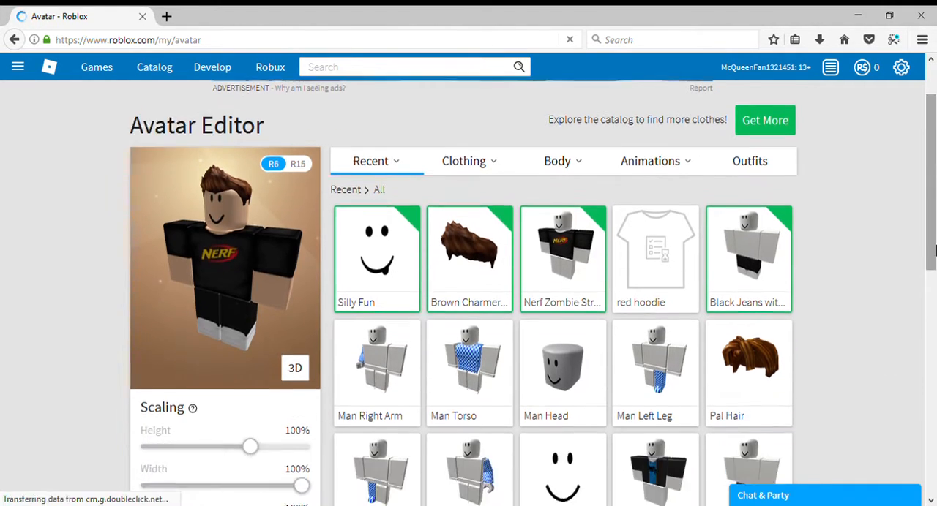
scroll("down", 3)
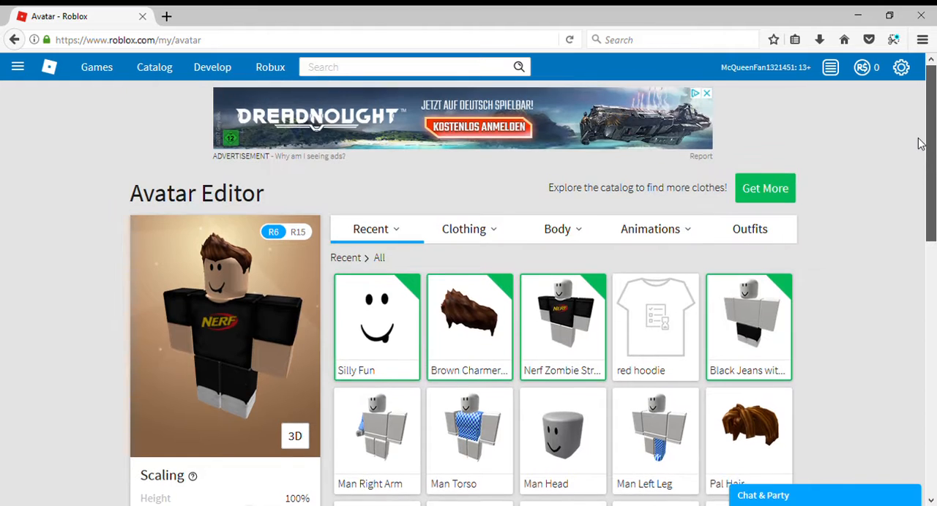
left_click(556, 228)
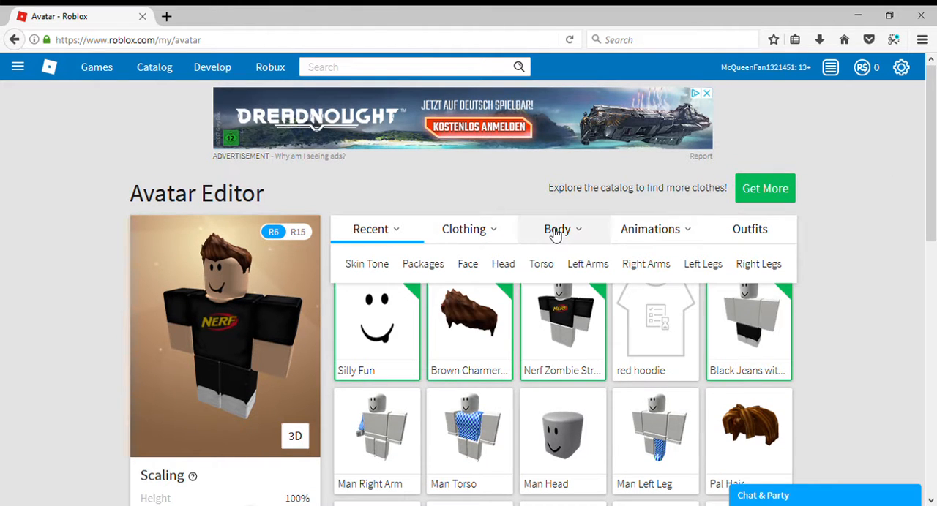
mouse_move(542, 237)
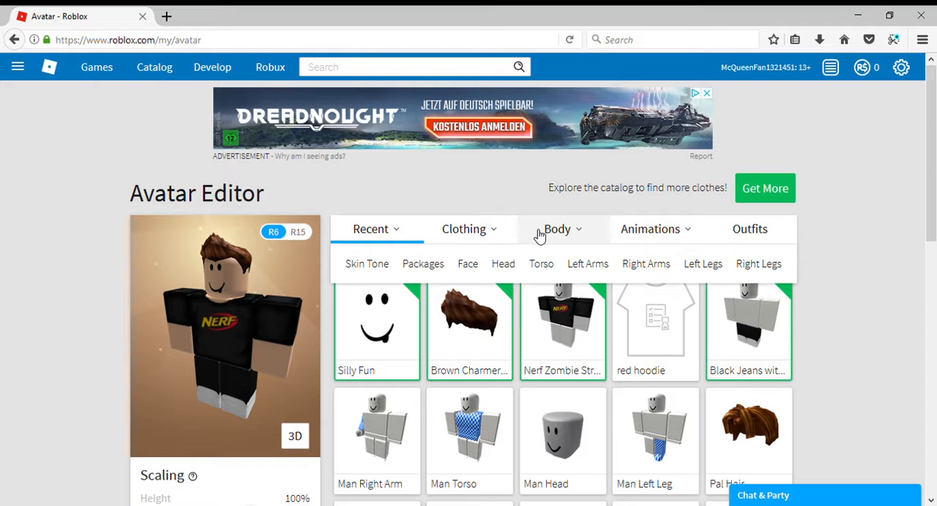
mouse_move(878, 378)
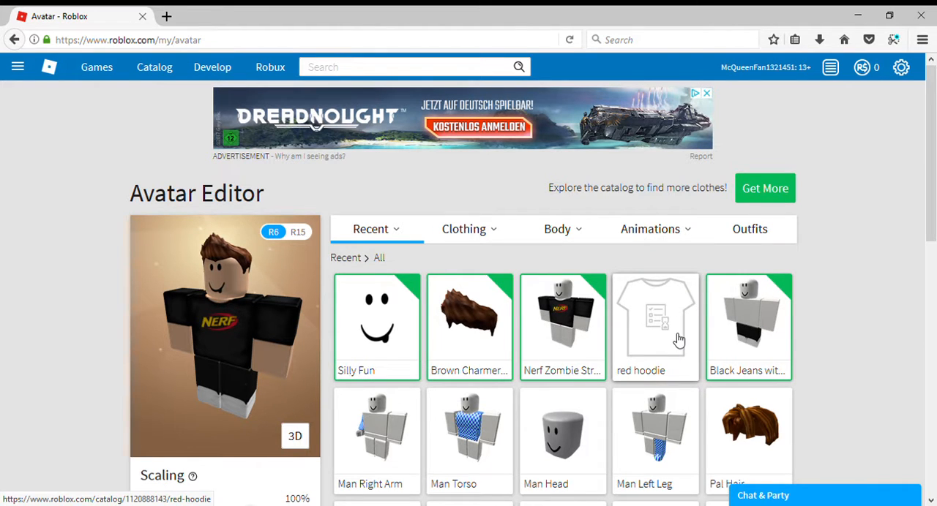
mouse_move(553, 290)
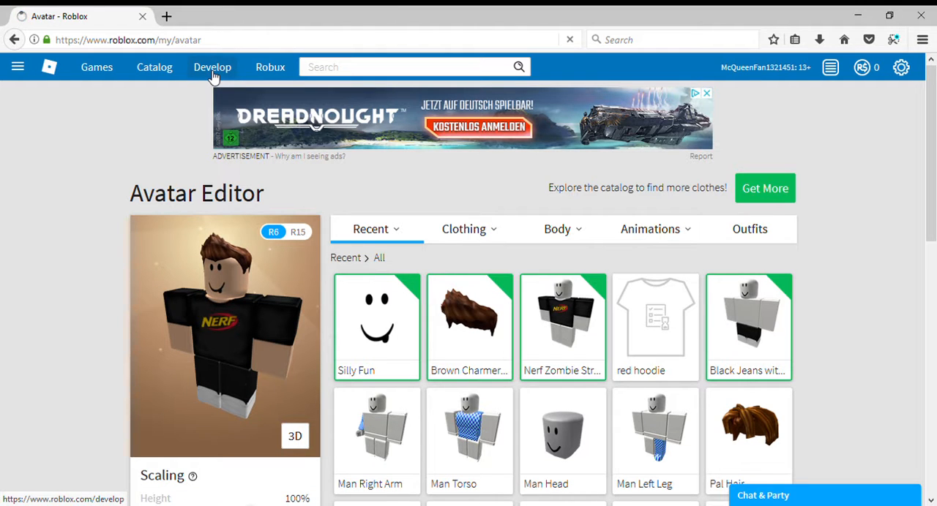
Go to Develop and show My Creations > T-Shirts, where the red hoodie is listed
left_click(212, 67)
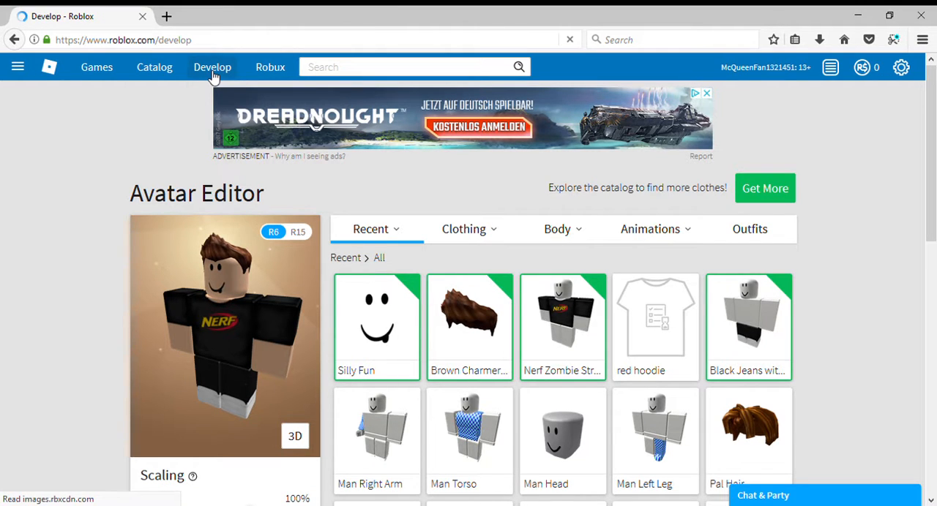
left_click(212, 67)
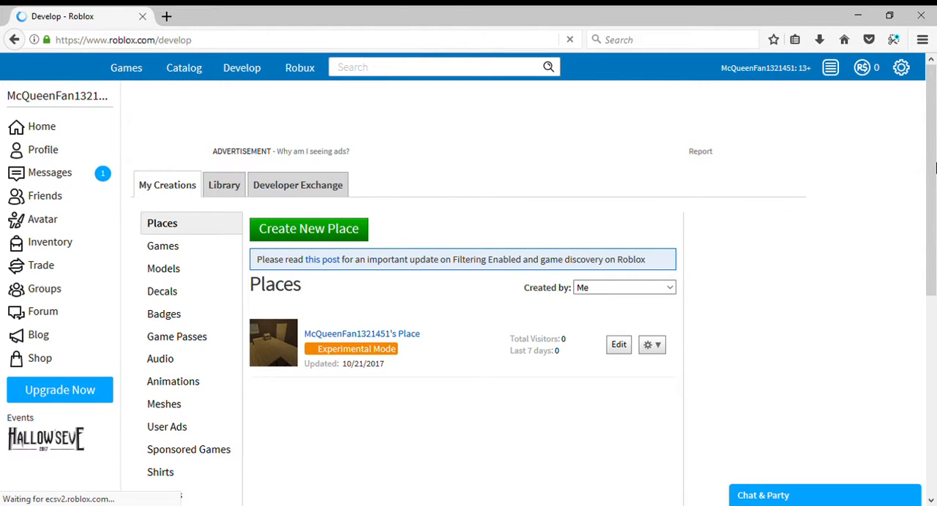
scroll("down", 3)
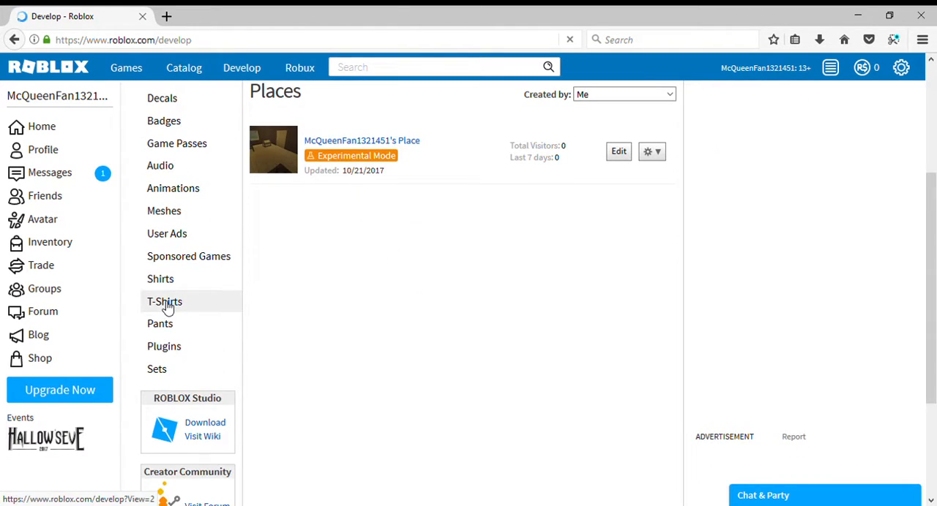
left_click(164, 301)
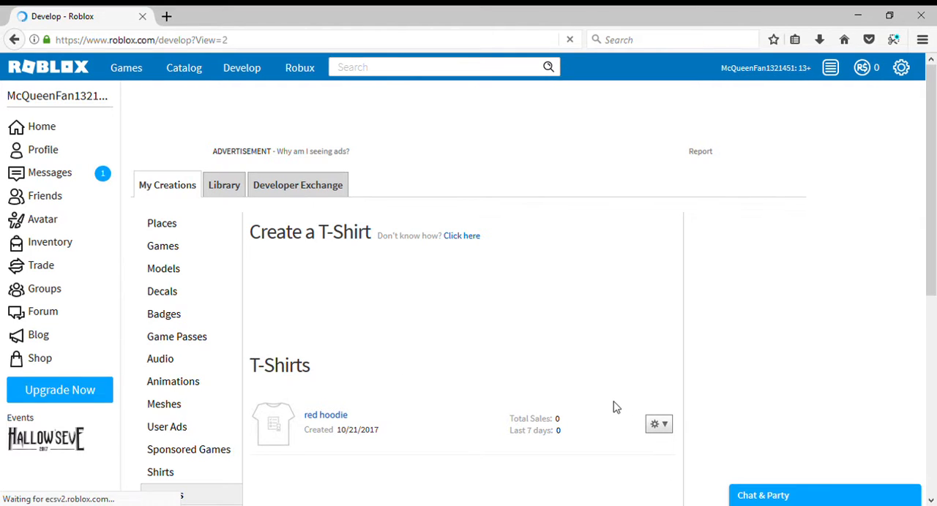
mouse_move(541, 439)
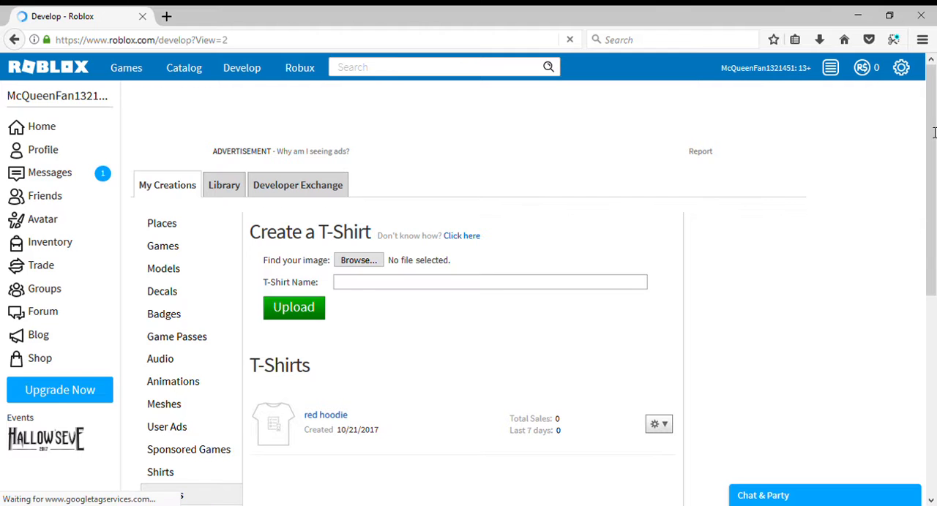
scroll("down", 3)
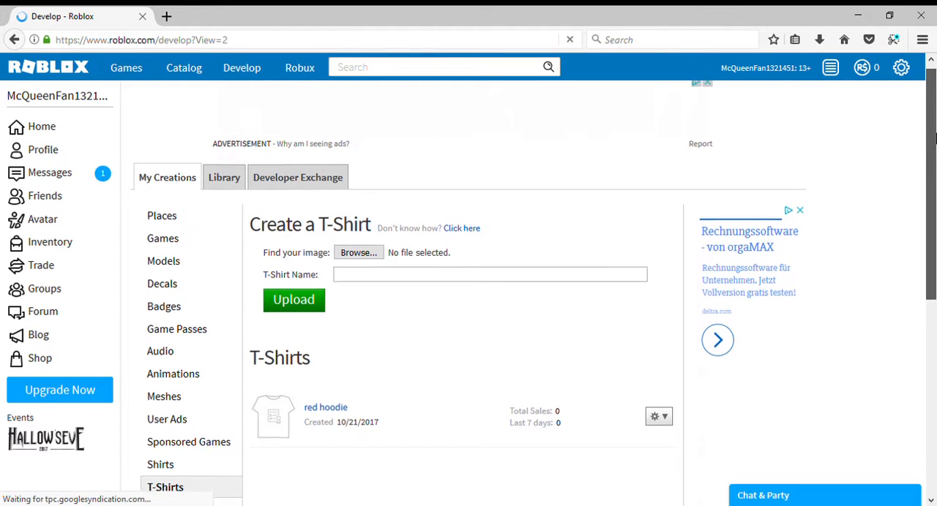
scroll("down", 3)
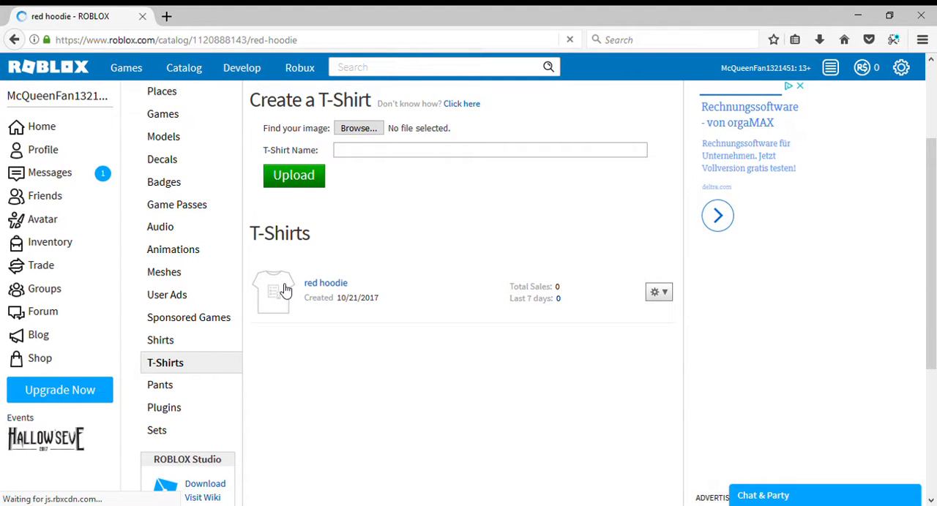
View the red hoodie T-shirt's item page, then head back to Edit Avatar
left_click(325, 282)
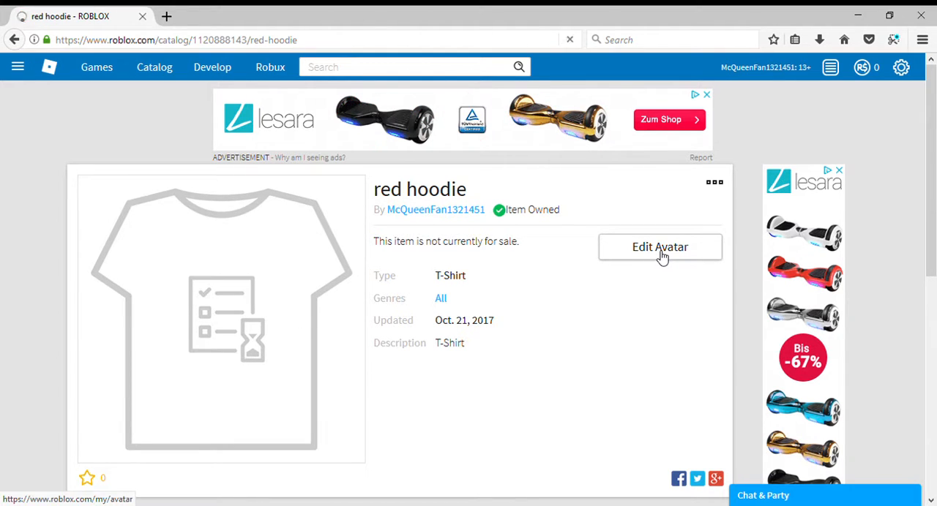
left_click(659, 246)
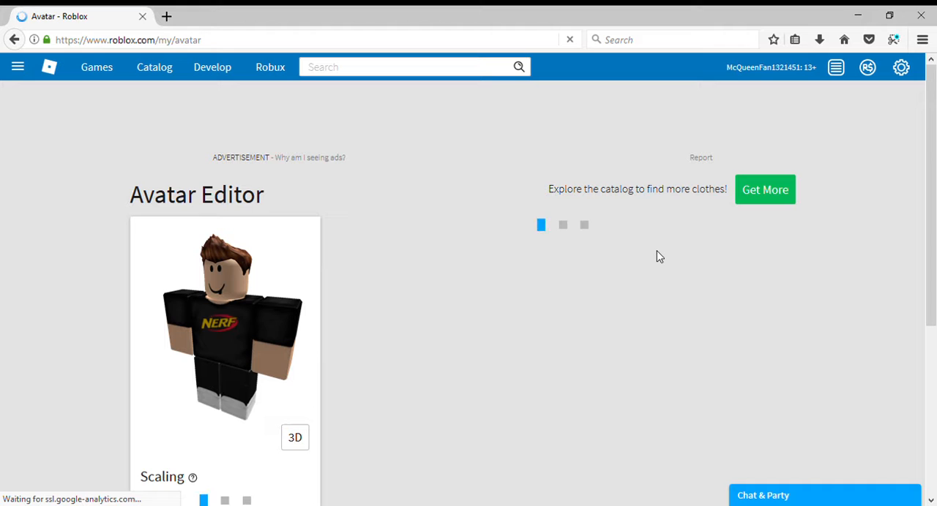
mouse_move(656, 257)
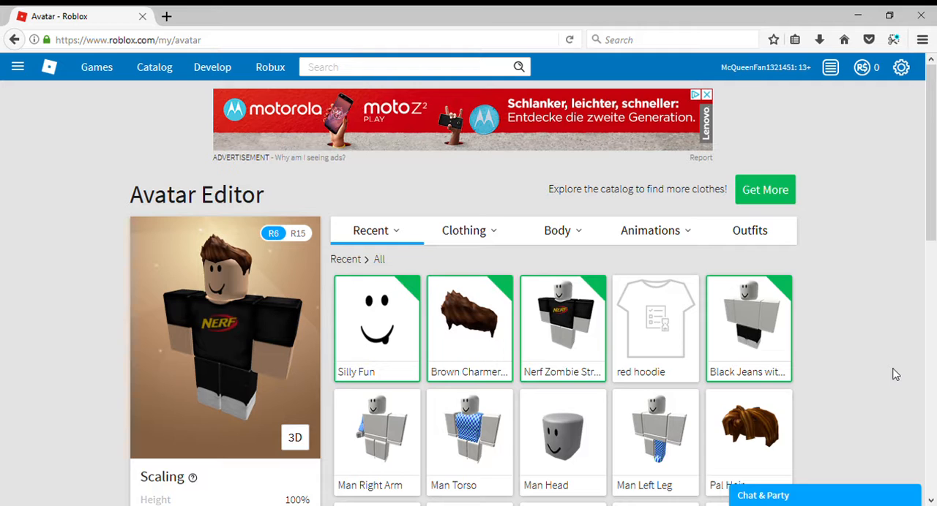
mouse_move(650, 322)
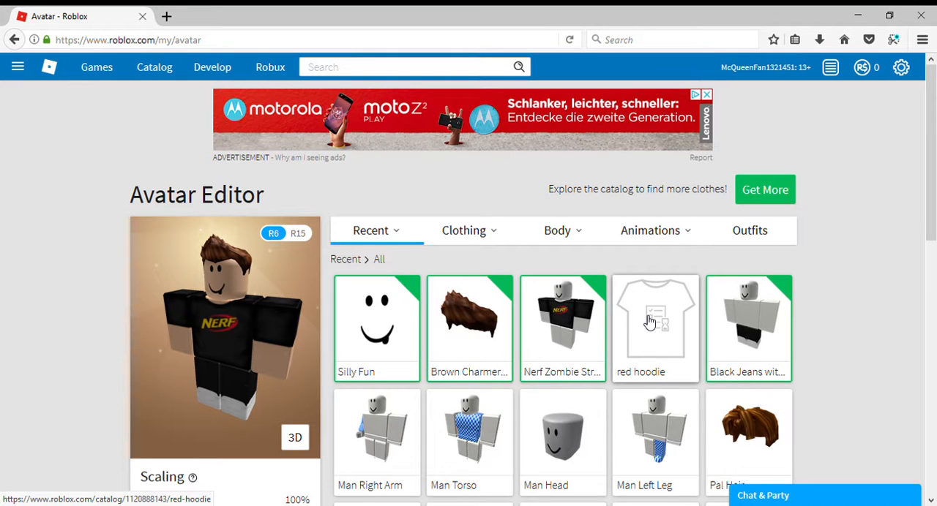
mouse_move(803, 160)
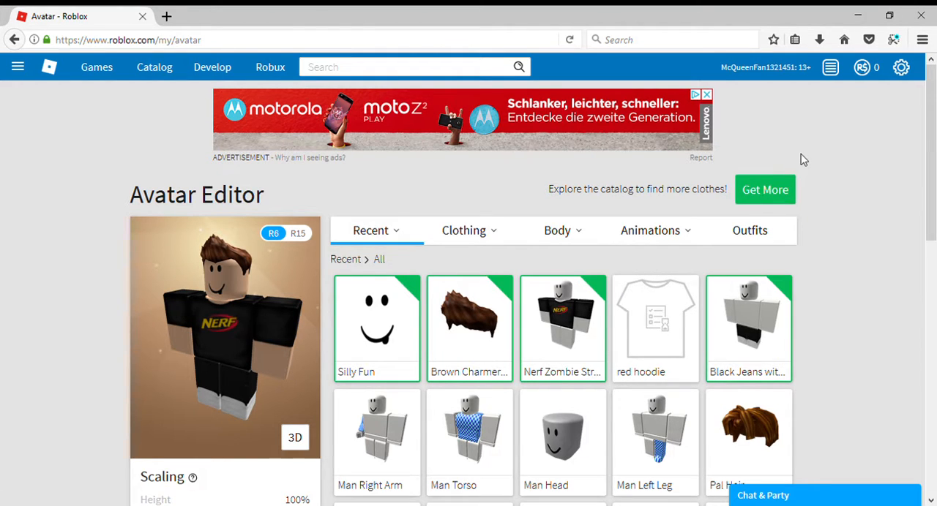